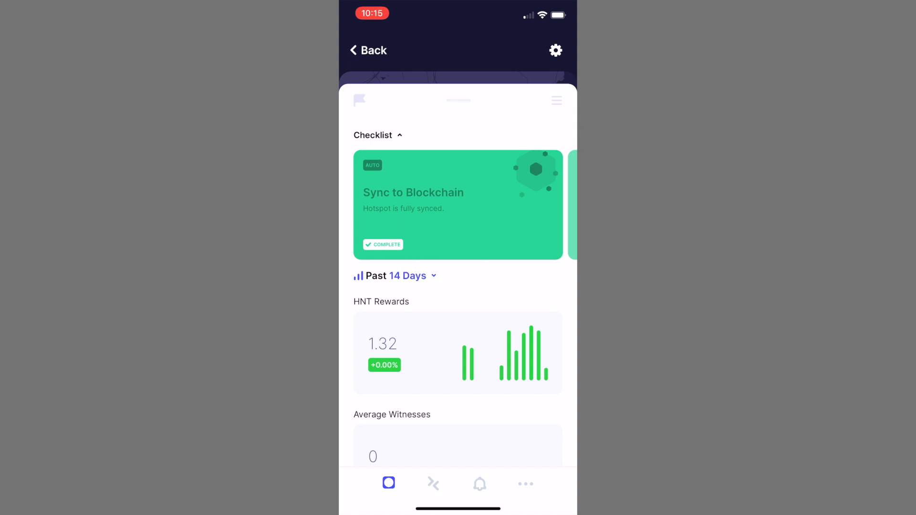
# - Swipe the checklist carousel from Sync to Blockchain to the Hotspot Status card showing the hotspot online
pyautogui.hscroll(-3)
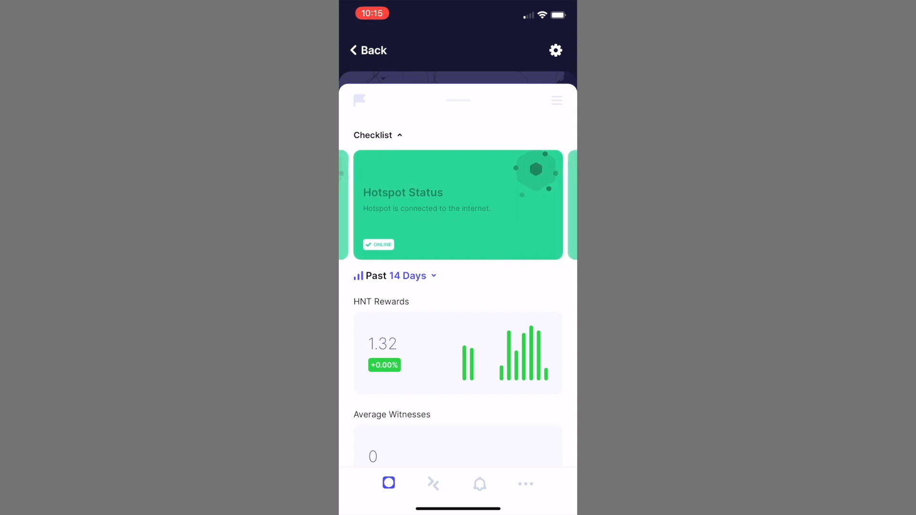
pyautogui.hscroll(-3)
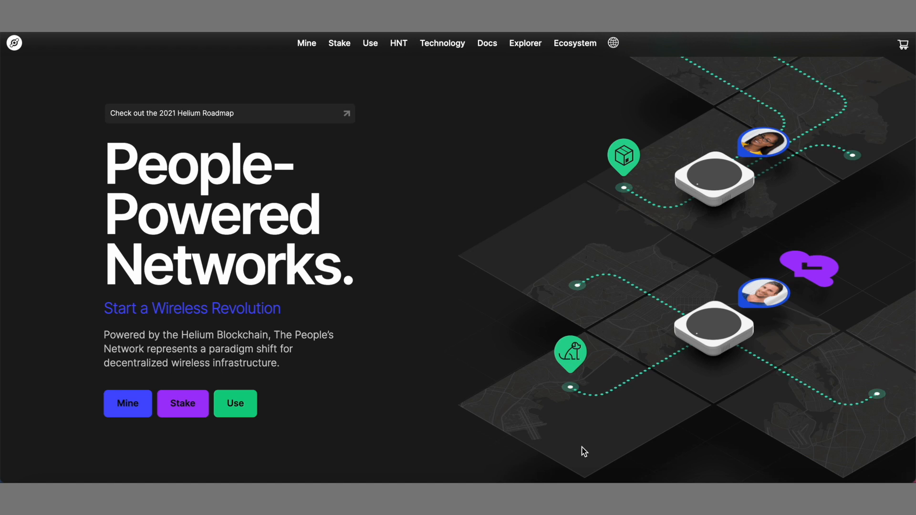
pyautogui.moveTo(579, 444)
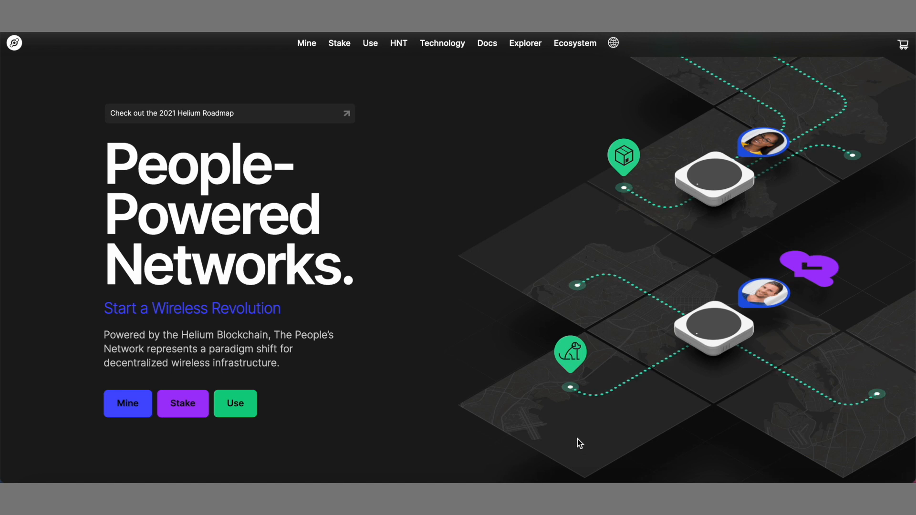
pyautogui.moveTo(512, 370)
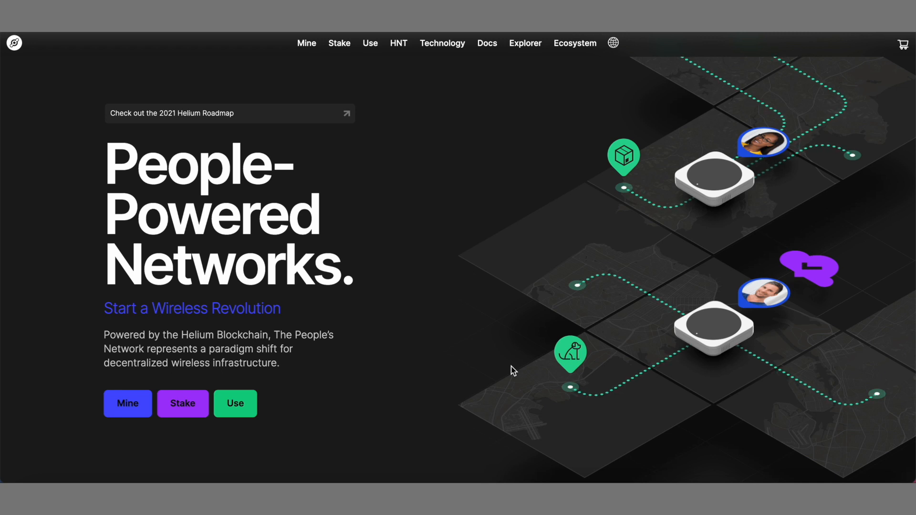
pyautogui.moveTo(476, 336)
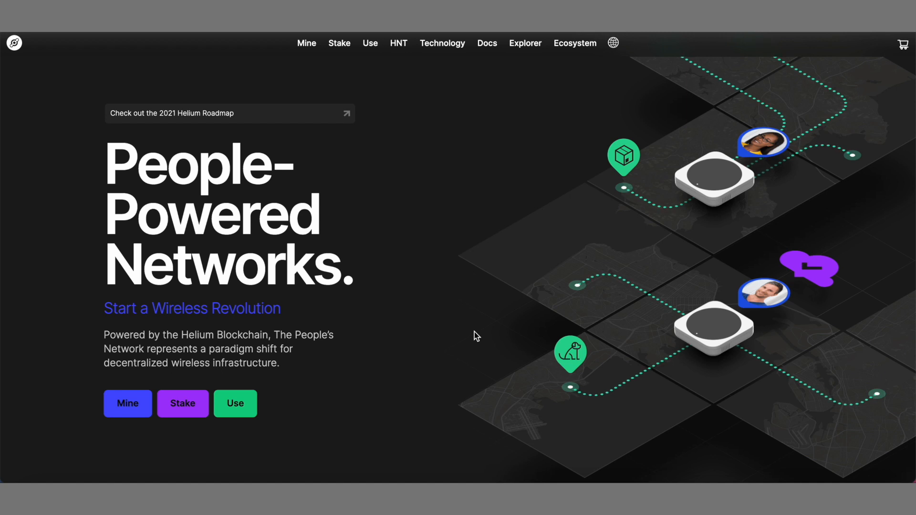
pyautogui.moveTo(320, 412)
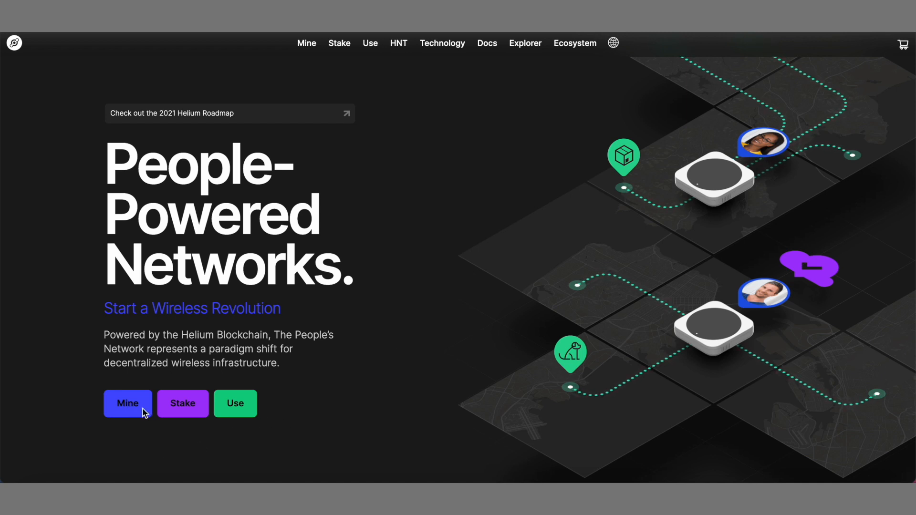
# - Go to the Mine page, 'Mine Crypto with Radio', from the Helium home page
pyautogui.click(127, 404)
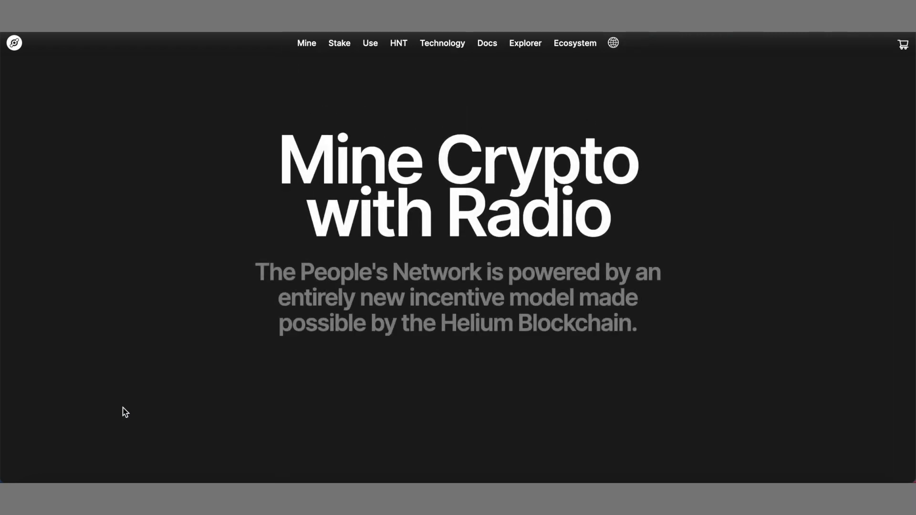
pyautogui.scroll(-3)
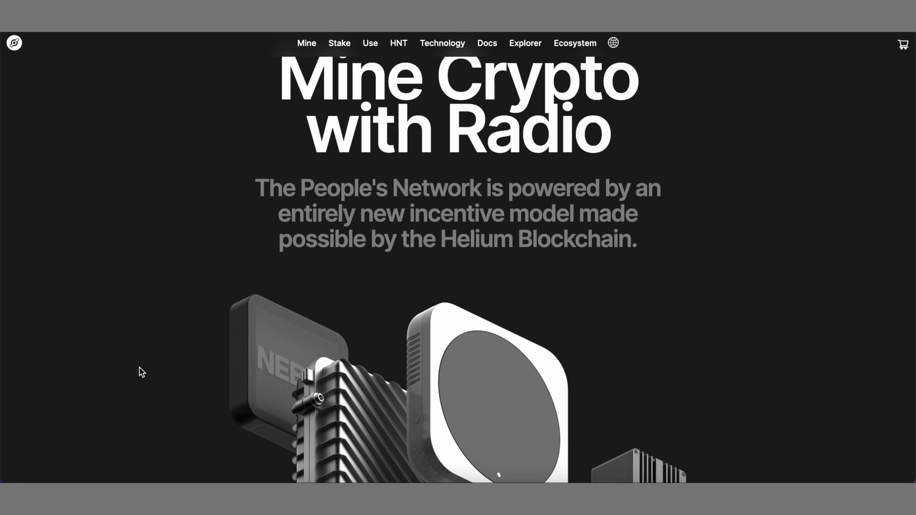
pyautogui.scroll(-3)
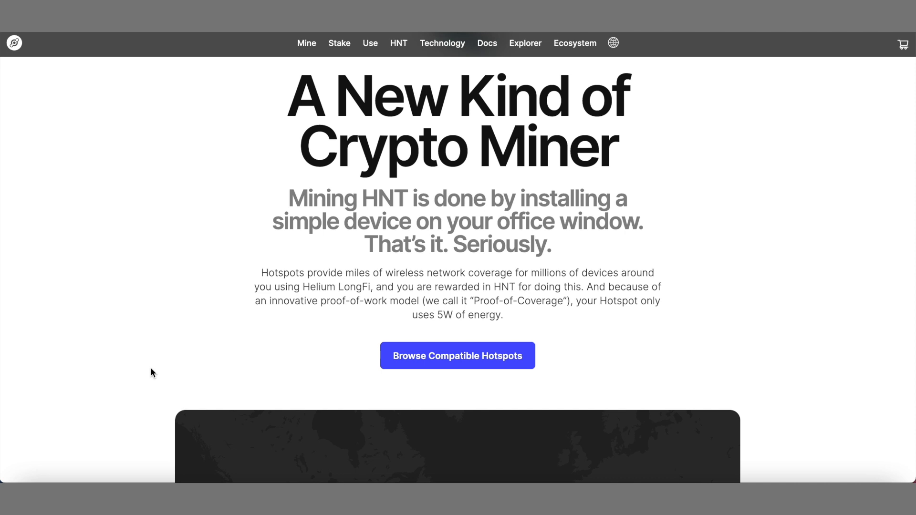
pyautogui.scroll(-3)
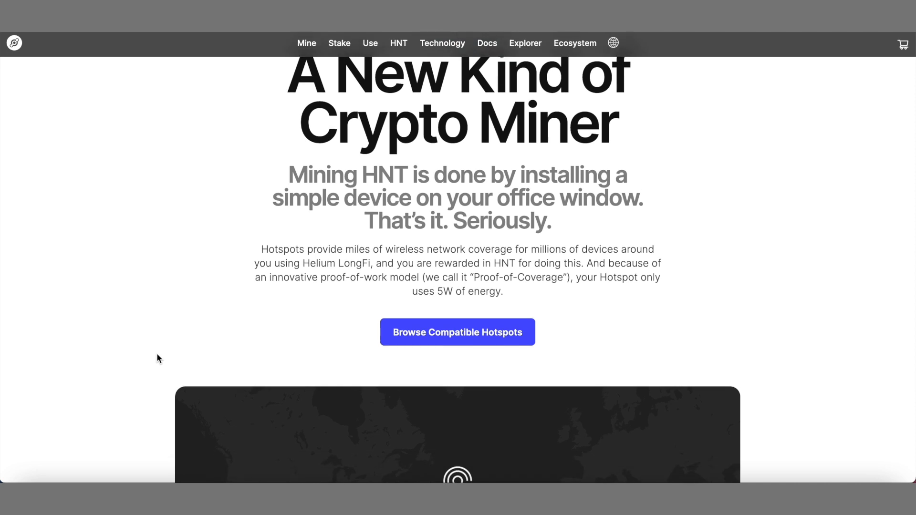
pyautogui.scroll(-3)
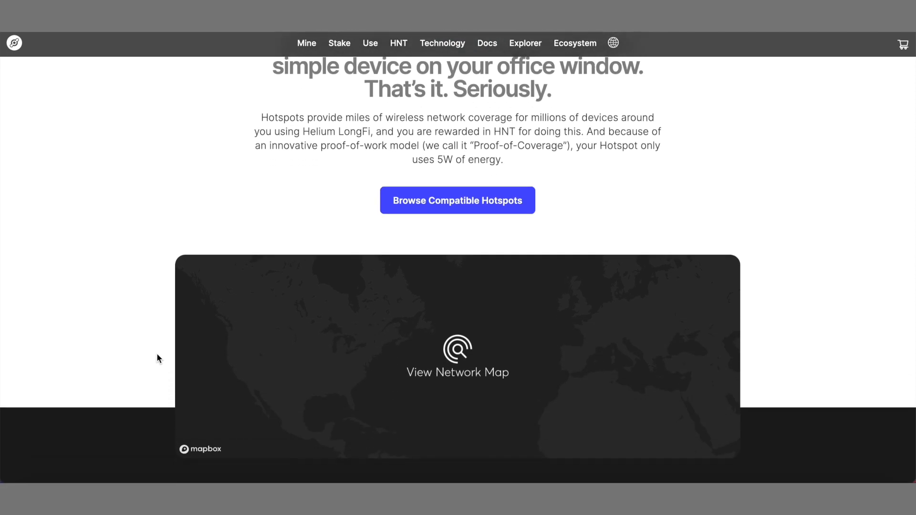
pyautogui.scroll(-3)
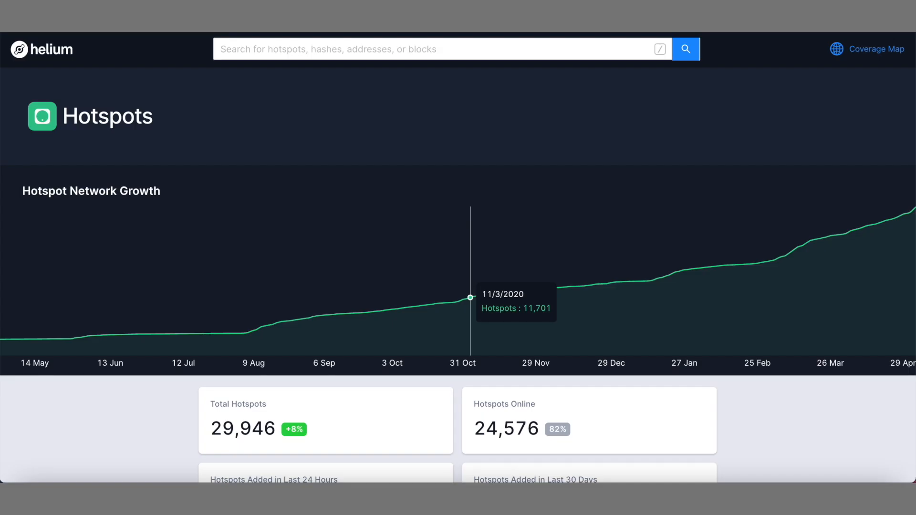
pyautogui.moveTo(819, 347)
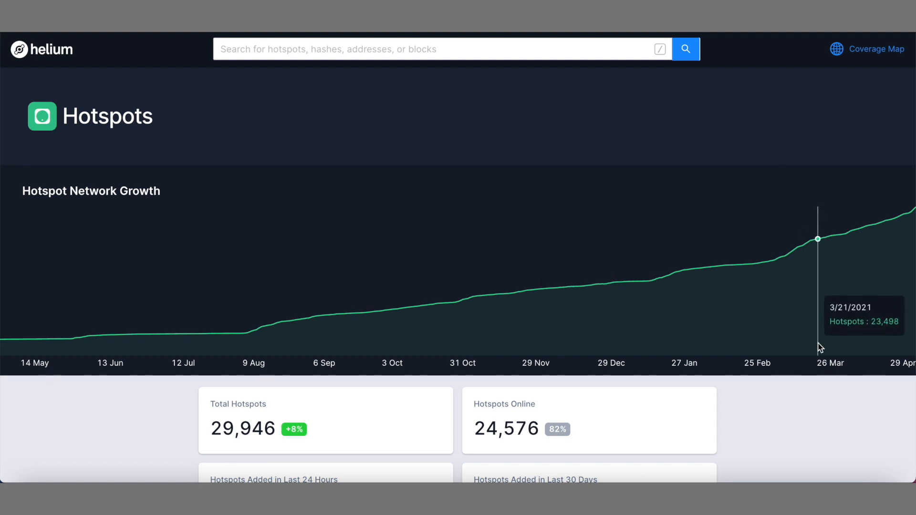
pyautogui.moveTo(799, 431)
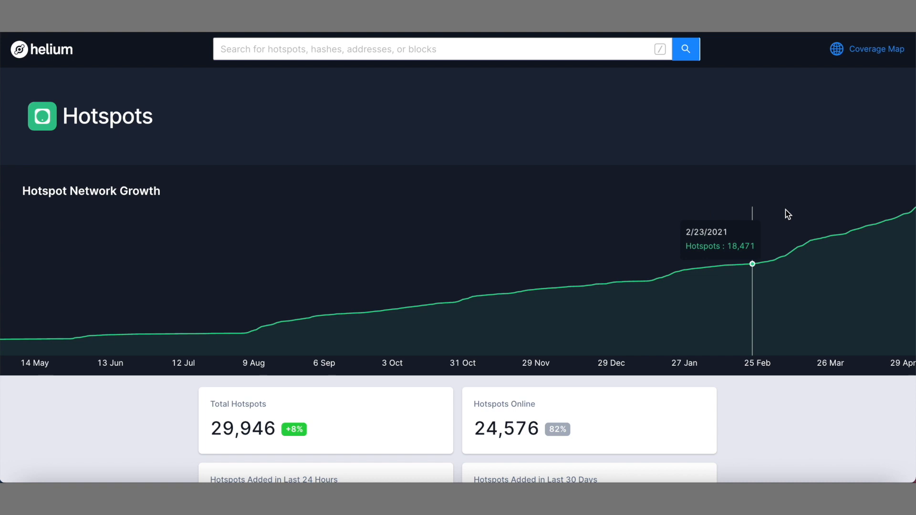
pyautogui.moveTo(560, 310)
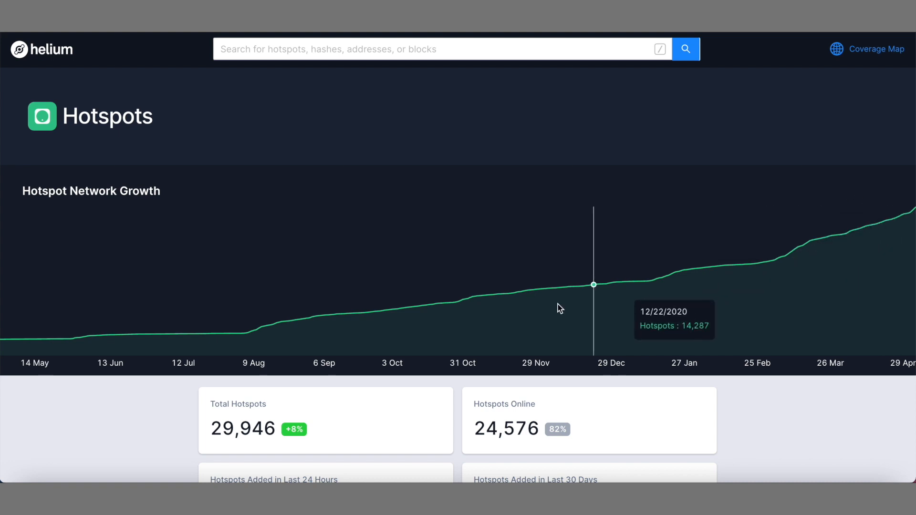
pyautogui.moveTo(196, 438)
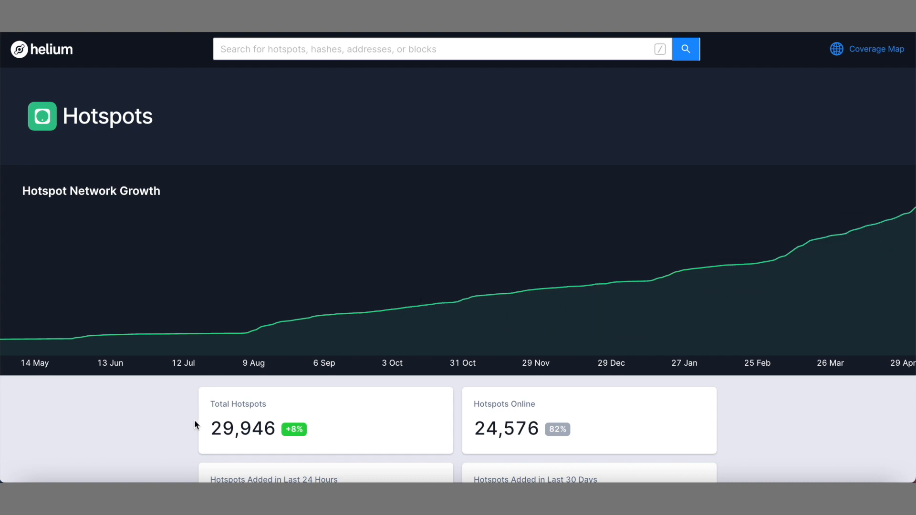
pyautogui.scroll(-3)
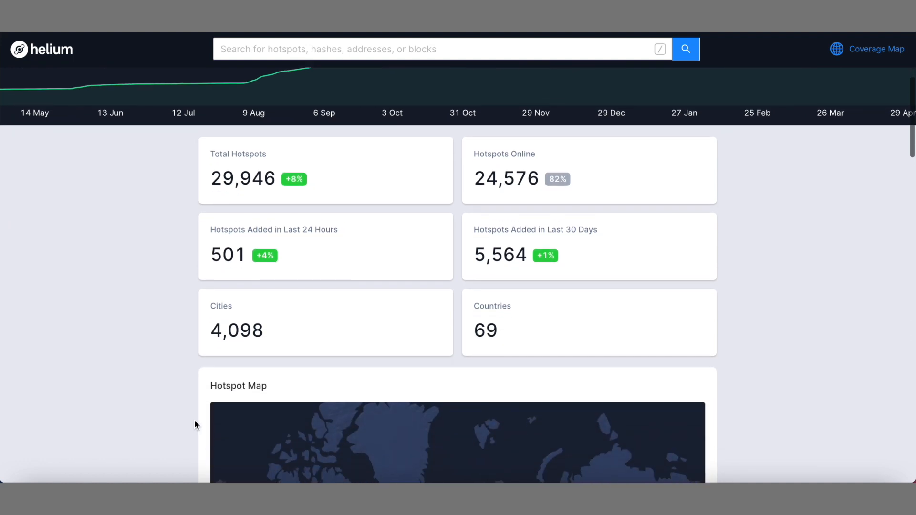
pyautogui.scroll(-3)
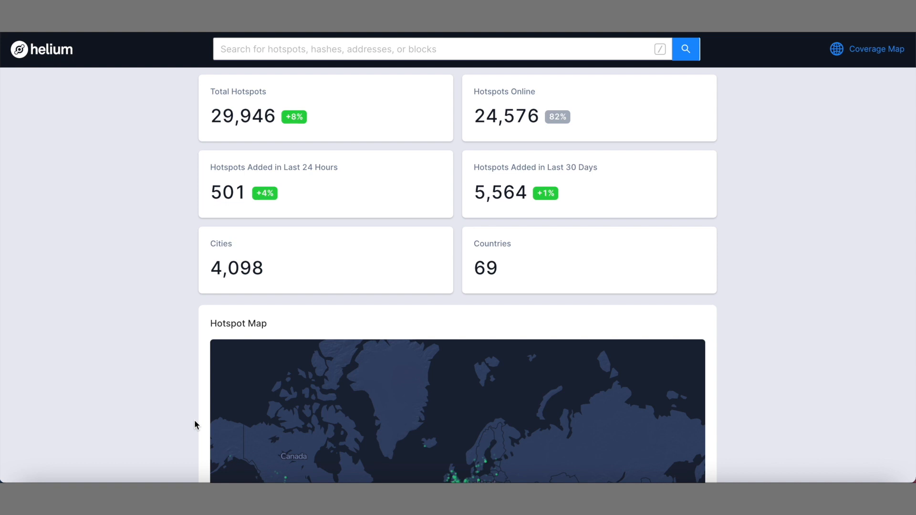
pyautogui.scroll(-3)
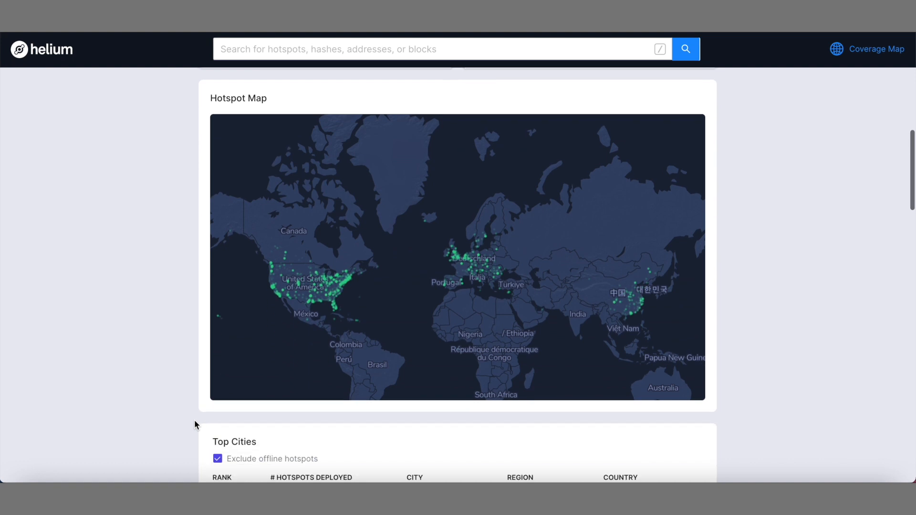
pyautogui.scroll(-3)
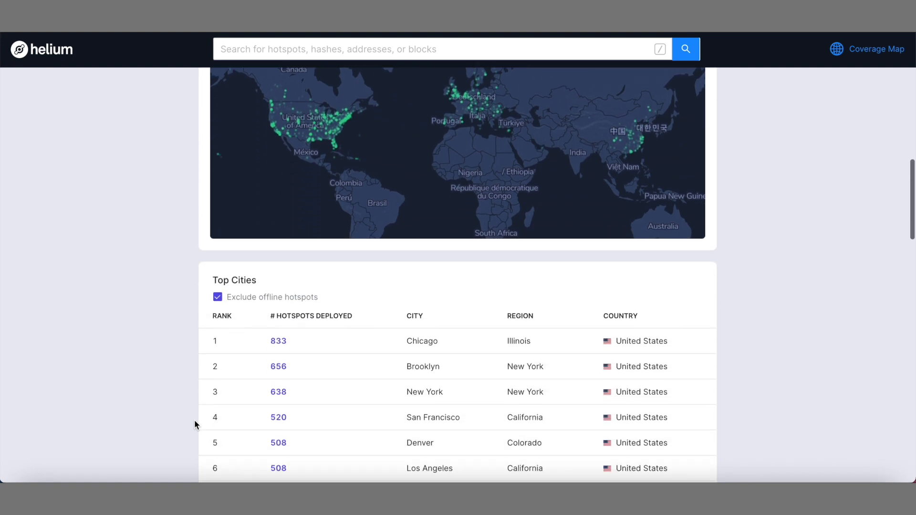
pyautogui.scroll(-3)
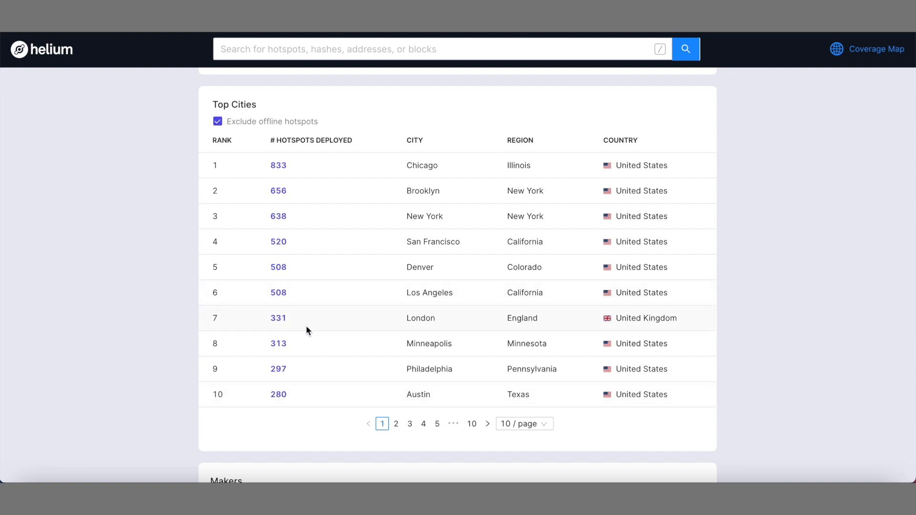
pyautogui.moveTo(300, 201)
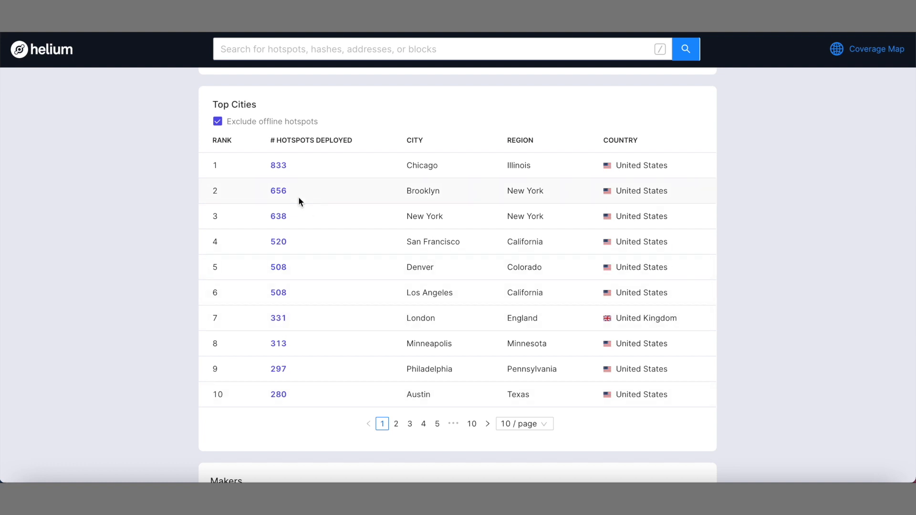
pyautogui.moveTo(297, 211)
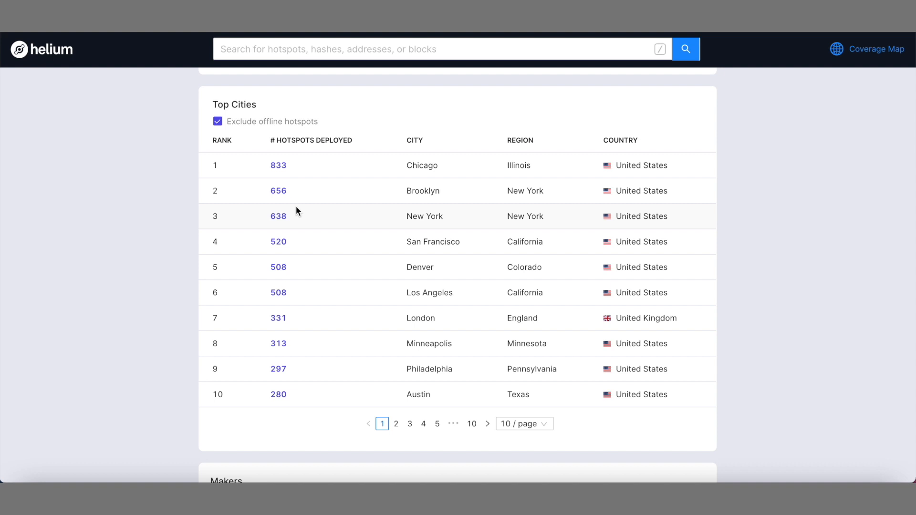
pyautogui.moveTo(304, 178)
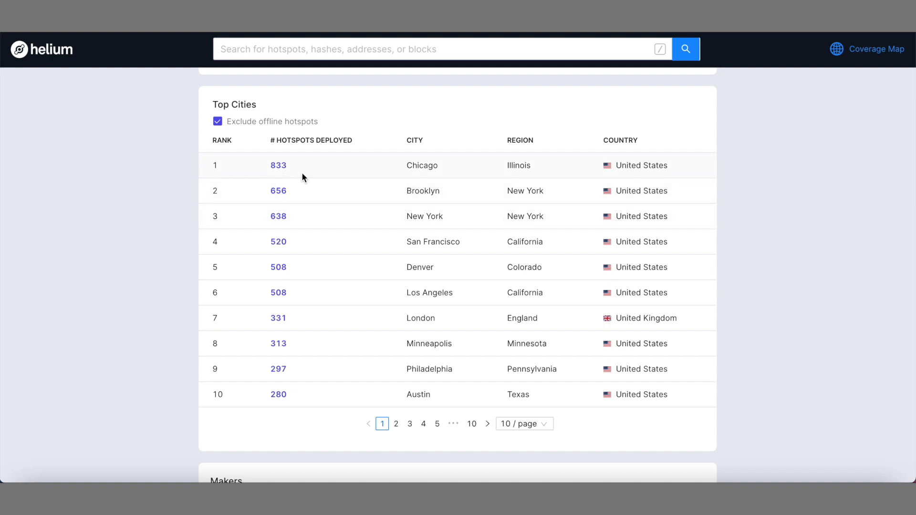
pyautogui.scroll(3)
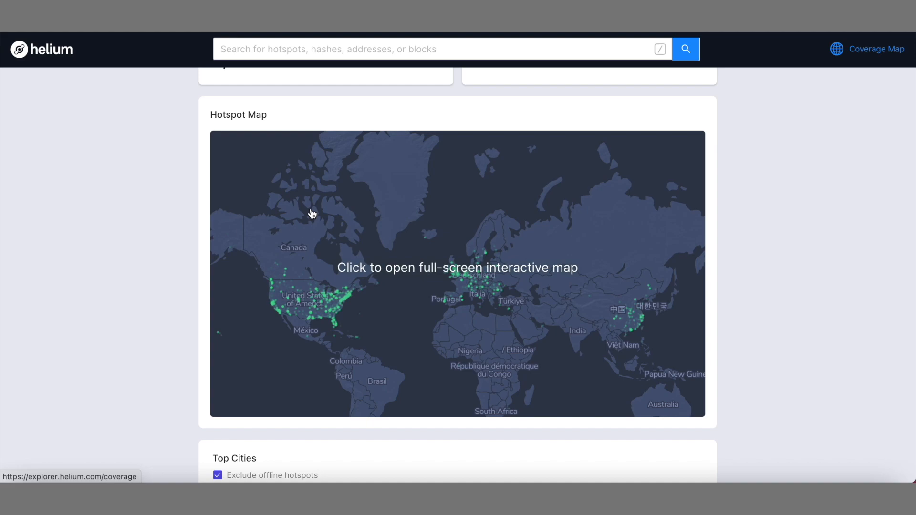
# - Bring the full-screen hotspot map to central Chicago and select a hotspot near Wicker Park
pyautogui.click(458, 267)
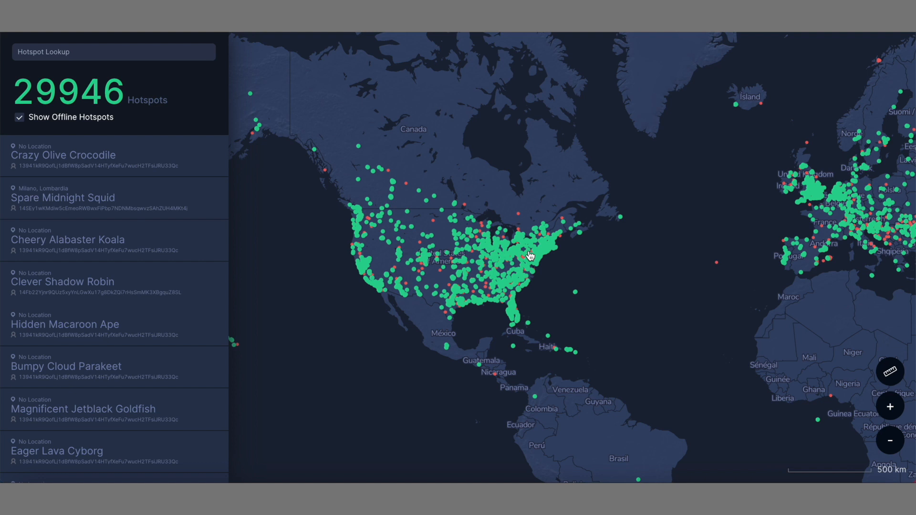
pyautogui.moveTo(508, 271)
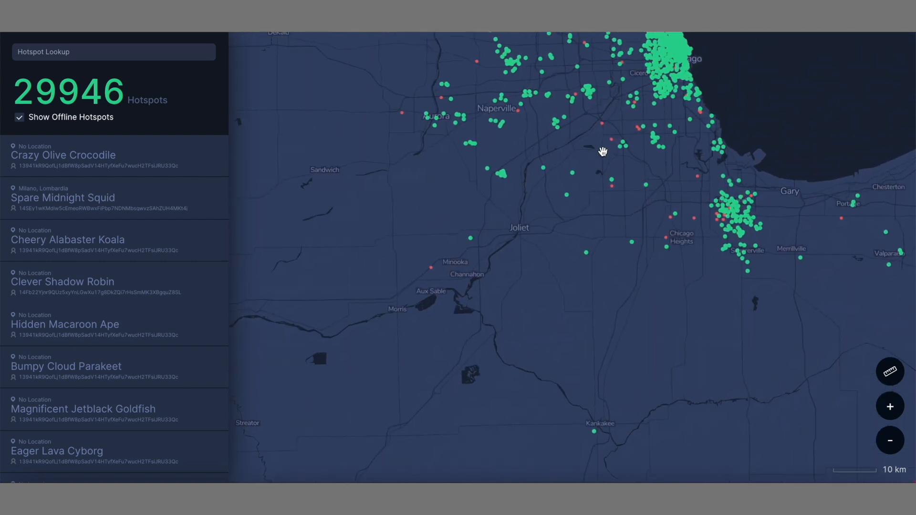
pyautogui.moveTo(602, 151); pyautogui.dragTo(563, 256)
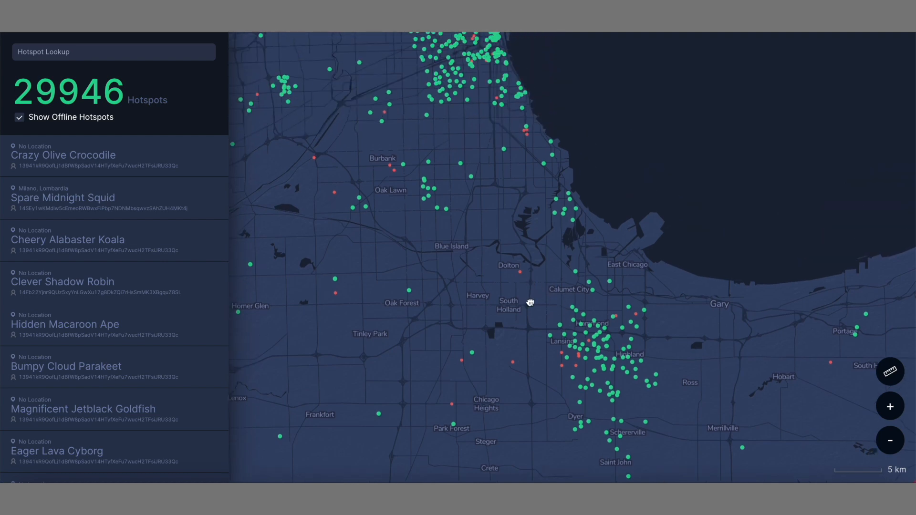
pyautogui.moveTo(530, 303); pyautogui.dragTo(499, 189)
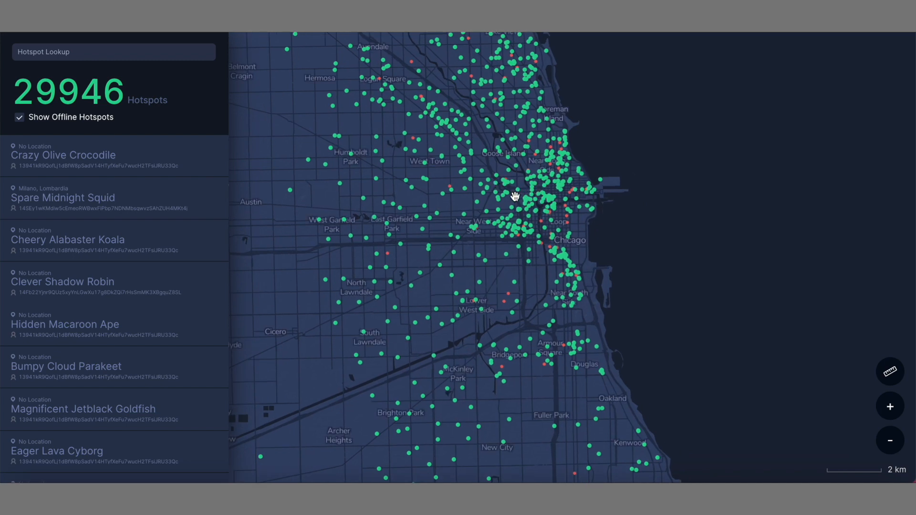
pyautogui.moveTo(489, 156)
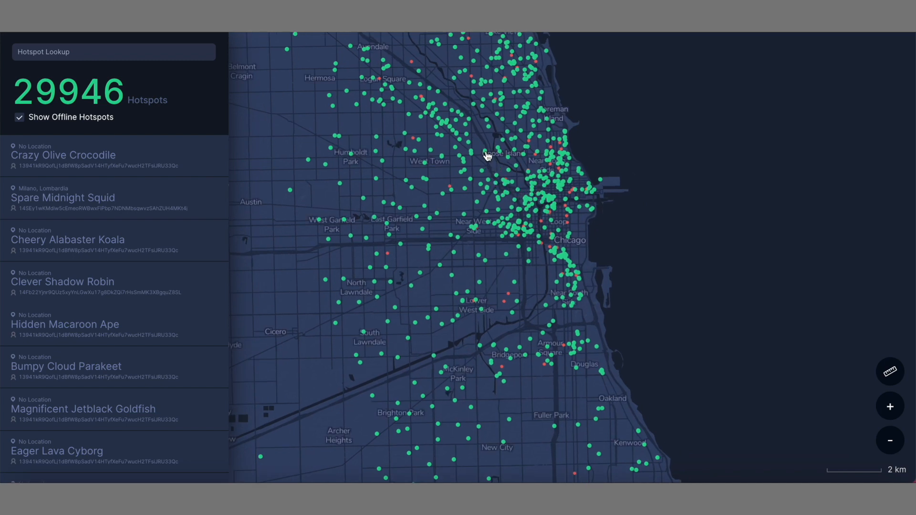
pyautogui.click(485, 156)
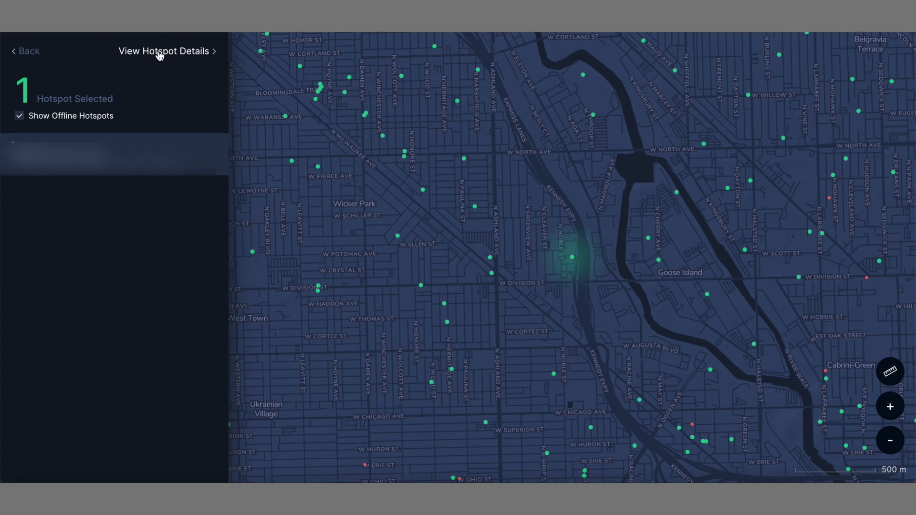
# - View the Chicago hotspot's details and rewards, then browse its activity log of witnesses and mining rewards
pyautogui.click(164, 51)
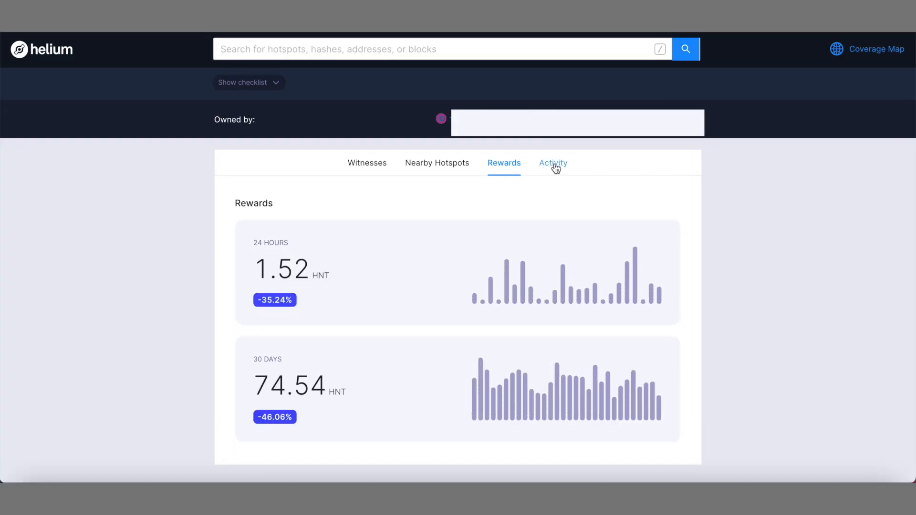
pyautogui.click(553, 163)
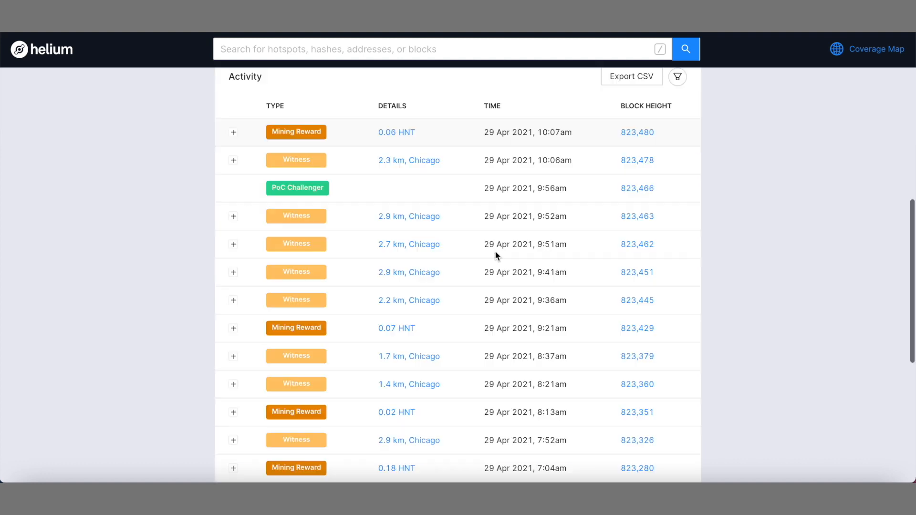
pyautogui.scroll(-3)
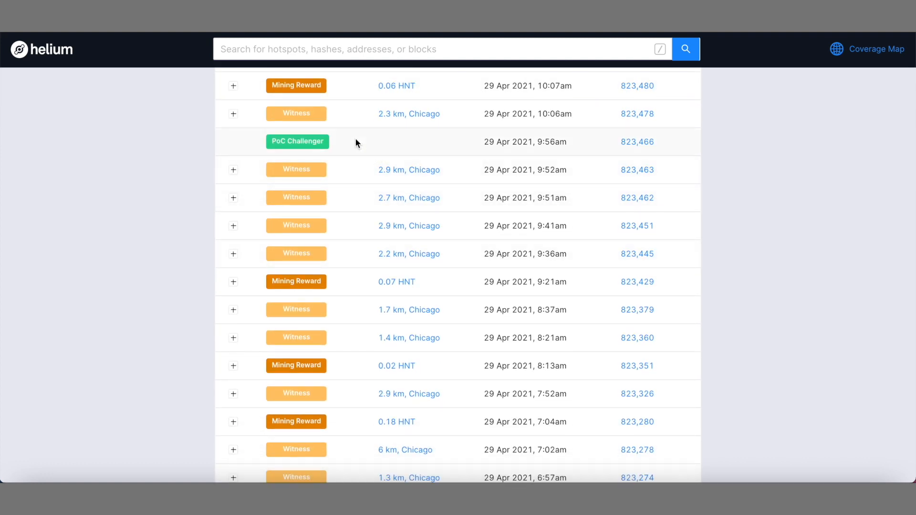
pyautogui.moveTo(307, 252)
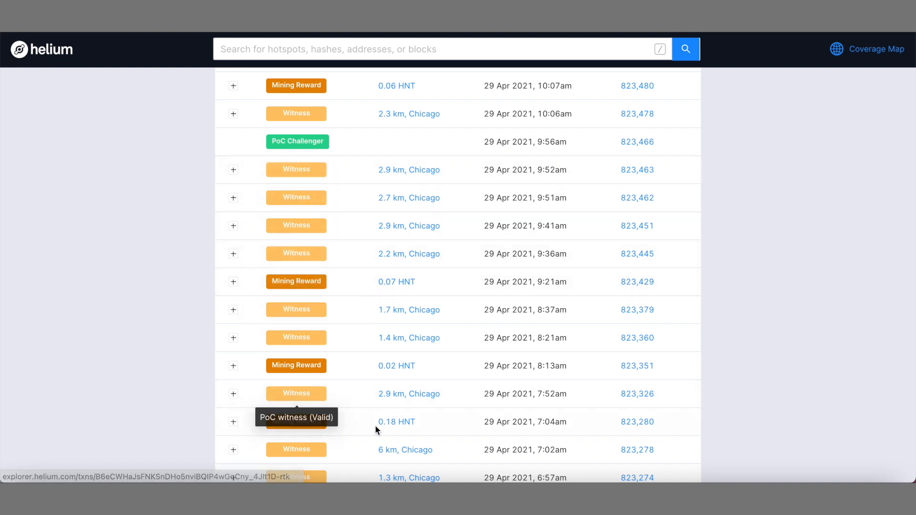
pyautogui.moveTo(355, 339)
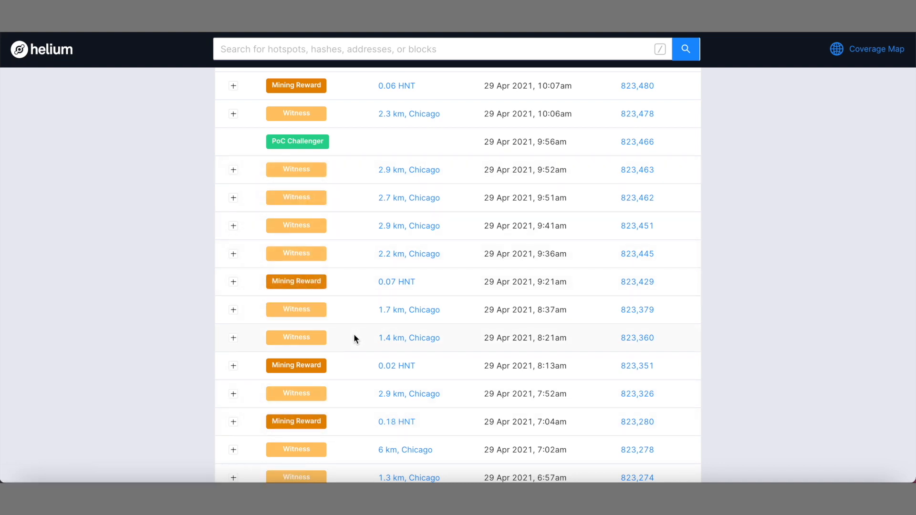
pyautogui.scroll(-3)
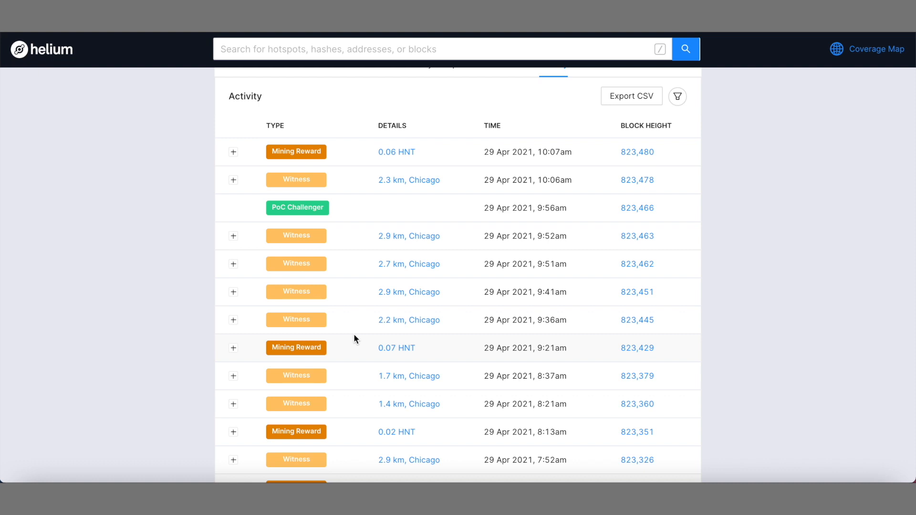
pyautogui.moveTo(584, 231)
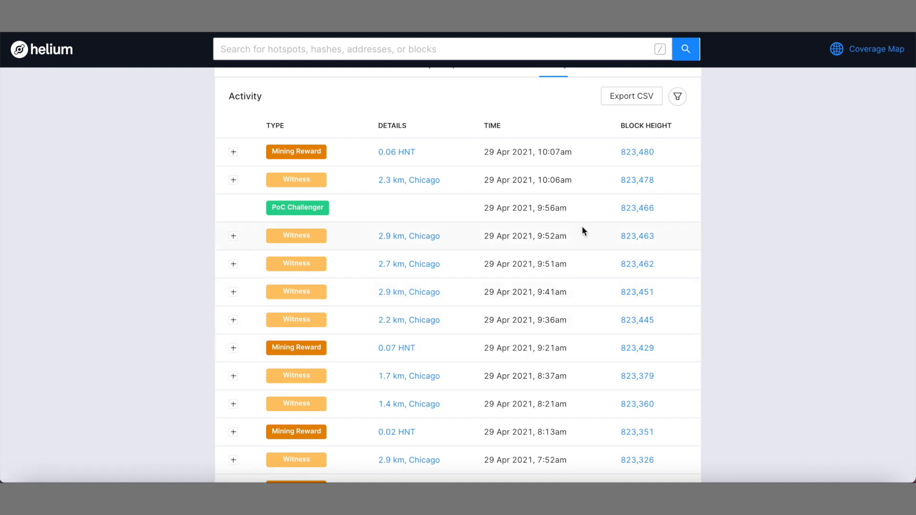
pyautogui.moveTo(740, 194)
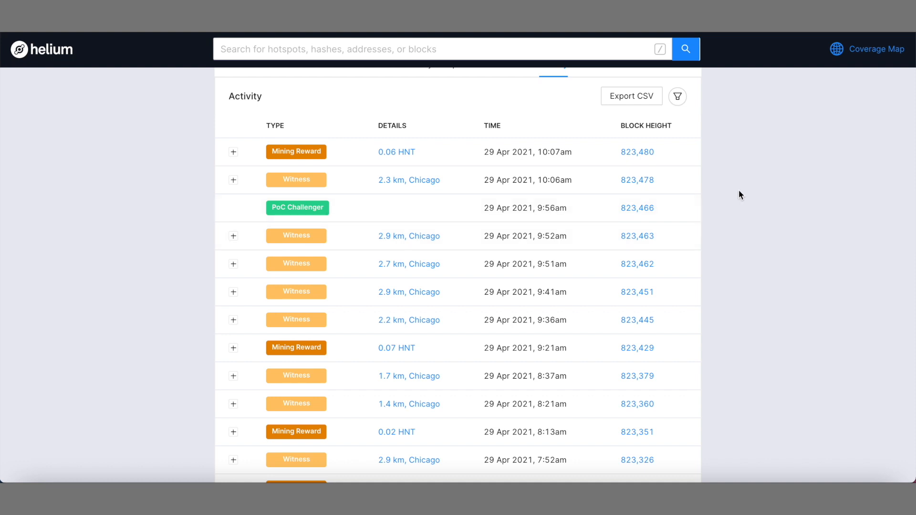
pyautogui.moveTo(739, 191)
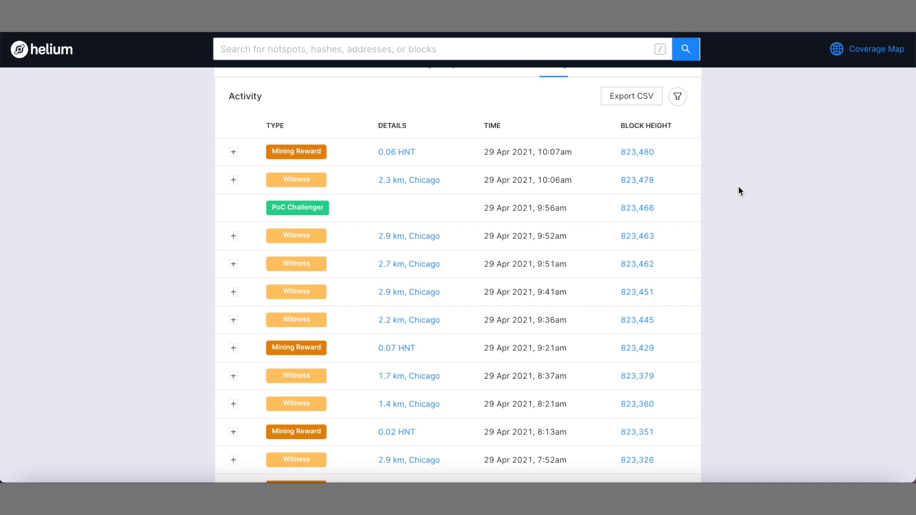
pyautogui.click(504, 89)
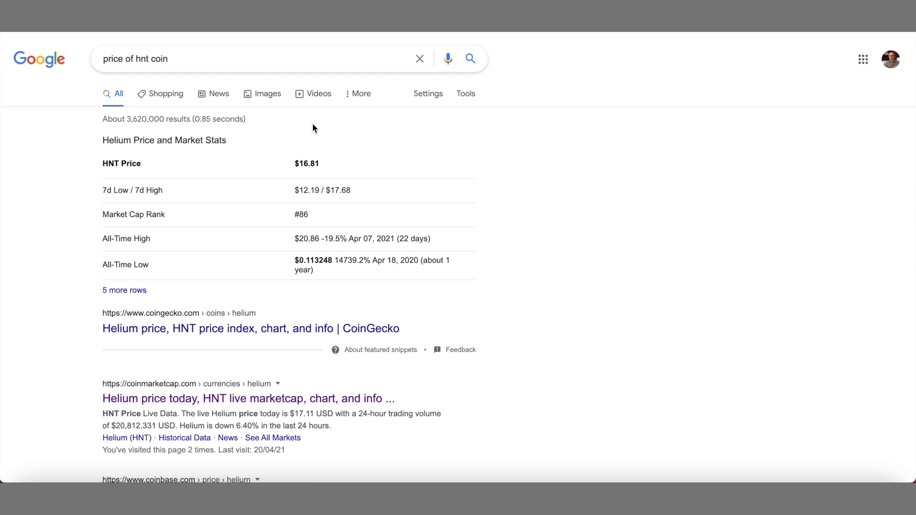
pyautogui.moveTo(311, 174)
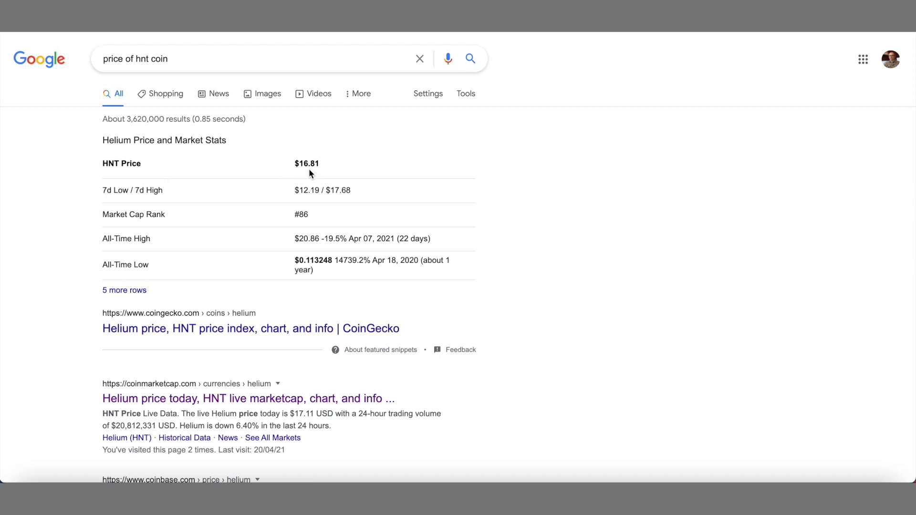
pyautogui.moveTo(322, 172)
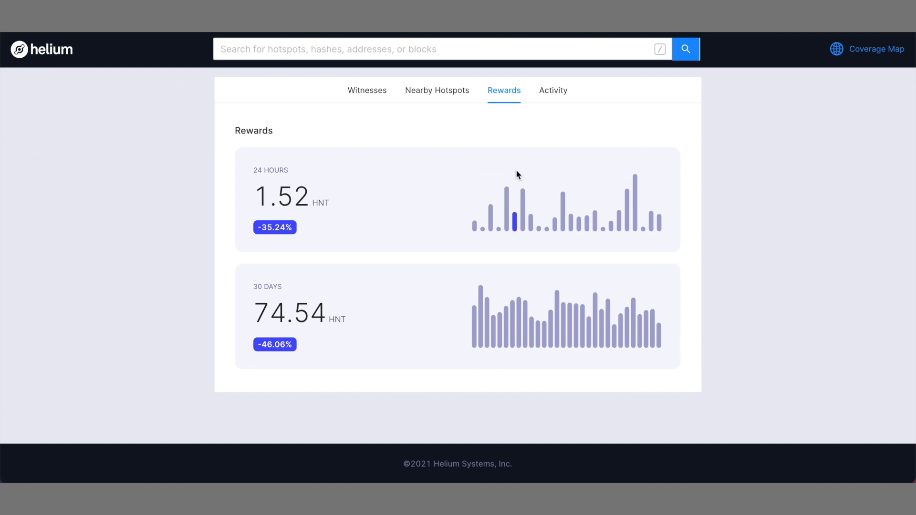
pyautogui.moveTo(735, 136)
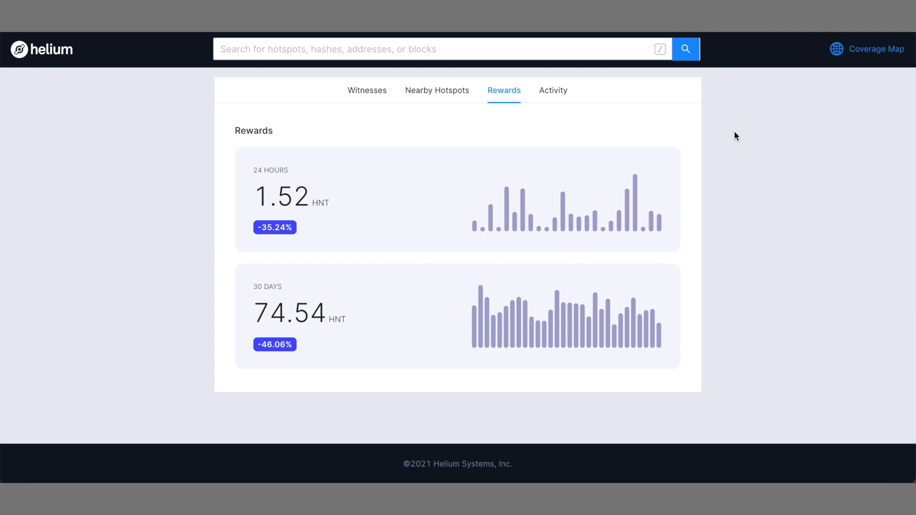
# - Return from the Chicago hotspot's rewards (1.52 HNT / 24 h, 74.54 HNT / 30 d) to the hotspot map
pyautogui.click(877, 48)
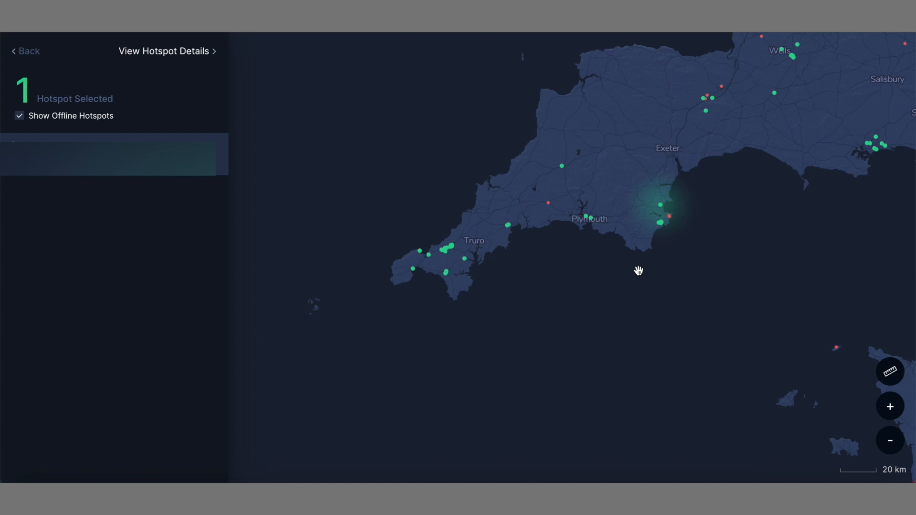
pyautogui.moveTo(403, 158)
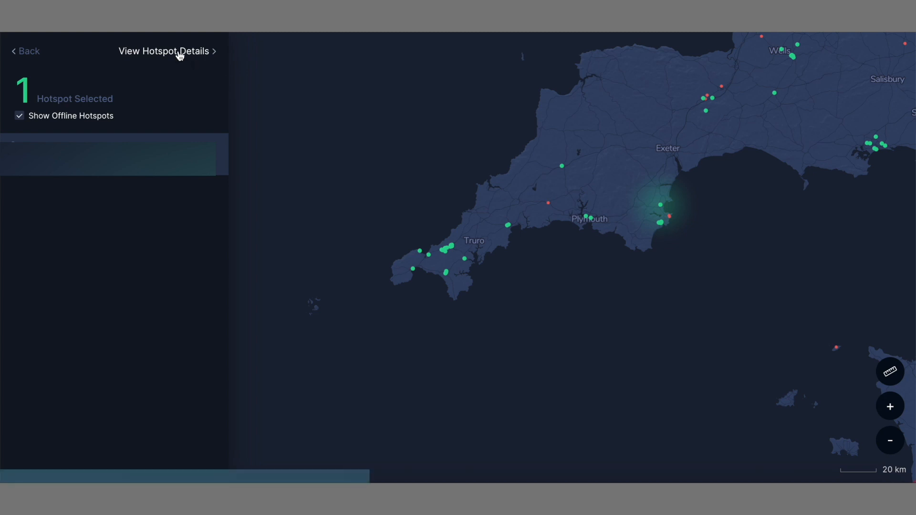
# - View the details page of the selected hotspot on the south Devon coast near Plymouth
pyautogui.click(165, 51)
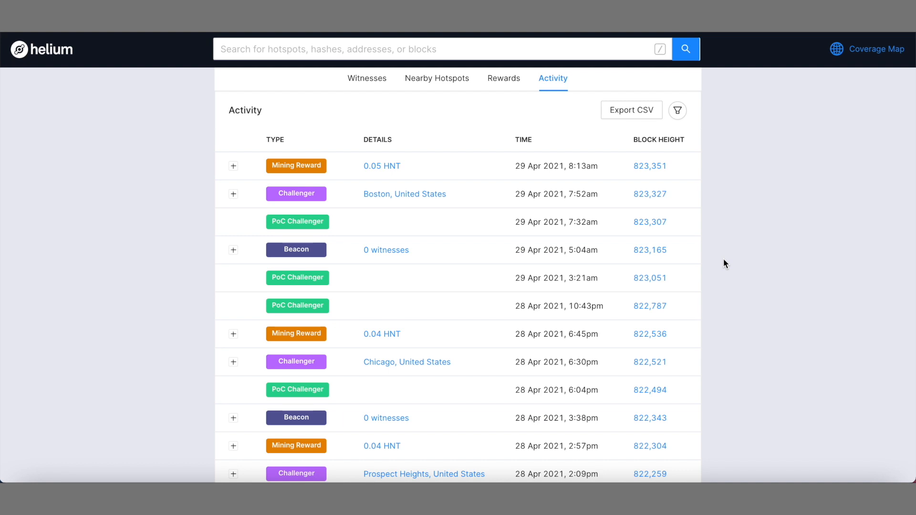
pyautogui.moveTo(504, 78)
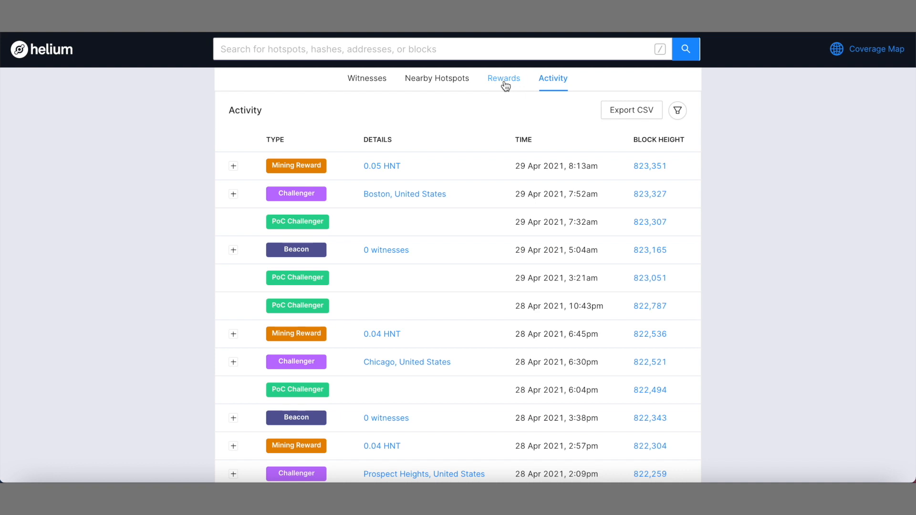
# - Show the Devon hotspot's rewards: 0.13 HNT over 24 hours and 1.32 HNT over 30 days
pyautogui.click(504, 79)
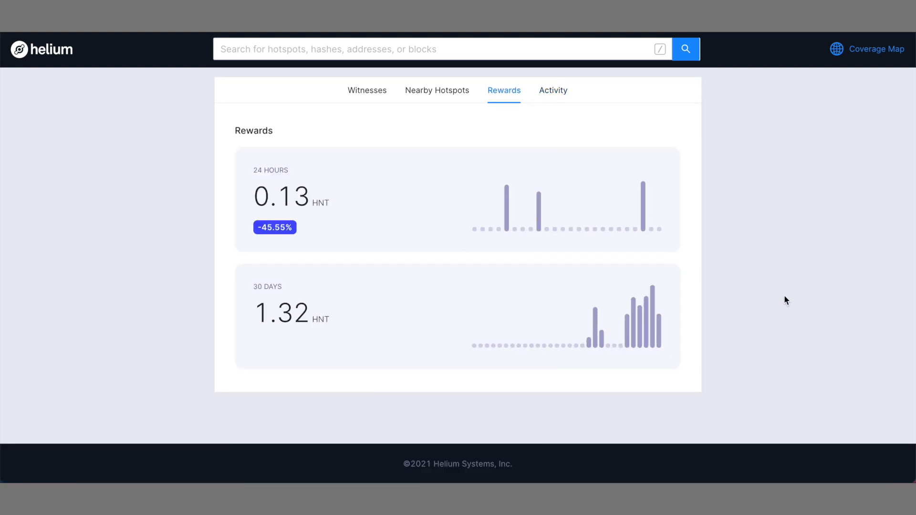
pyautogui.moveTo(794, 319)
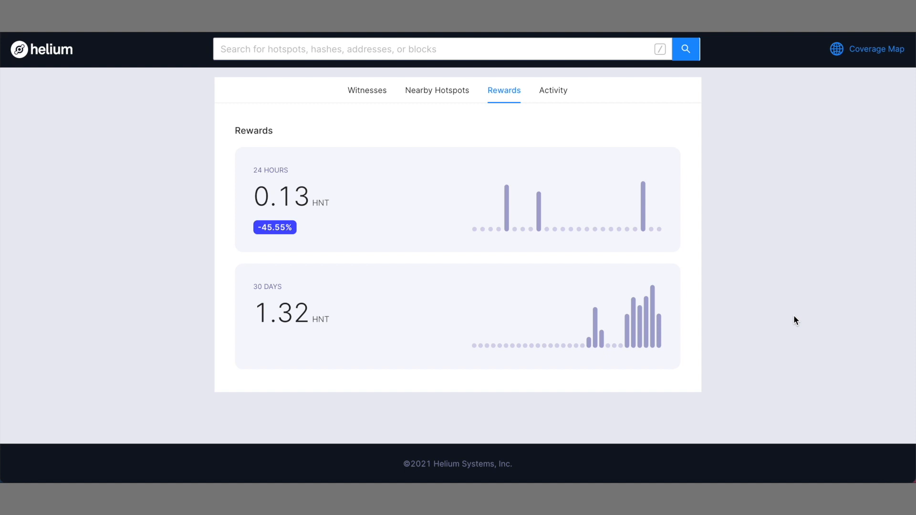
pyautogui.moveTo(794, 332)
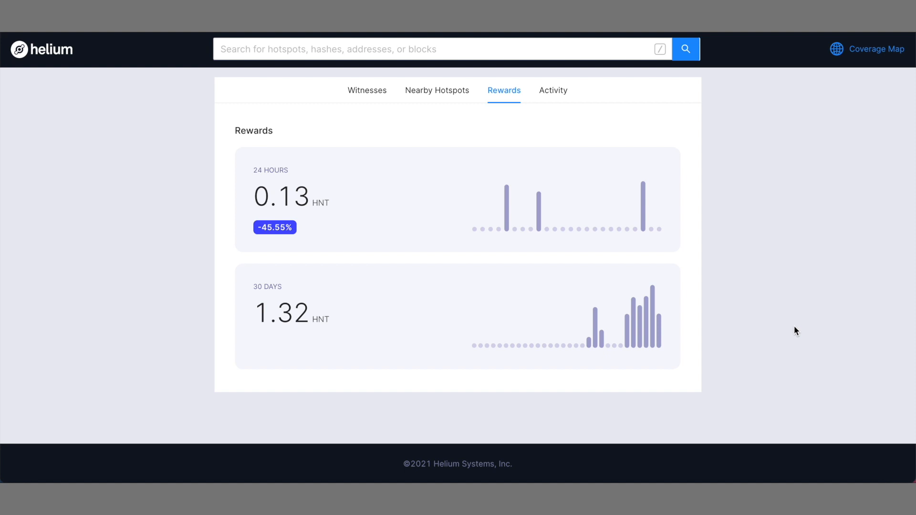
pyautogui.moveTo(801, 453)
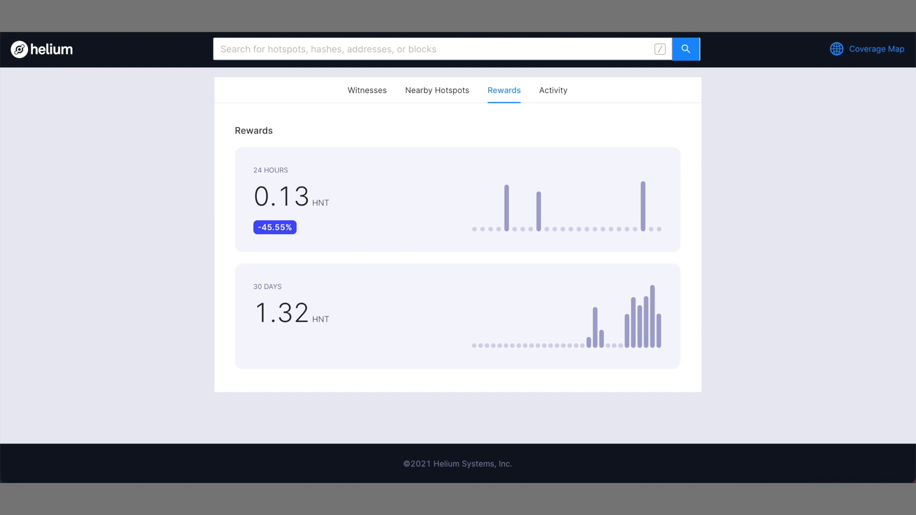
# - In Calculator, multiply 2.6 HNT by the $16.81 price to get 43.706
pyautogui.click(828, 481)
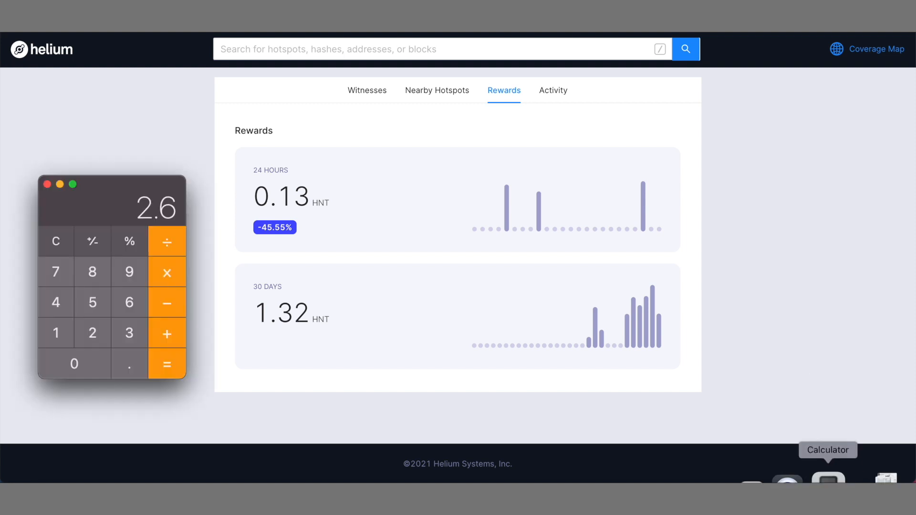
pyautogui.moveTo(123, 301)
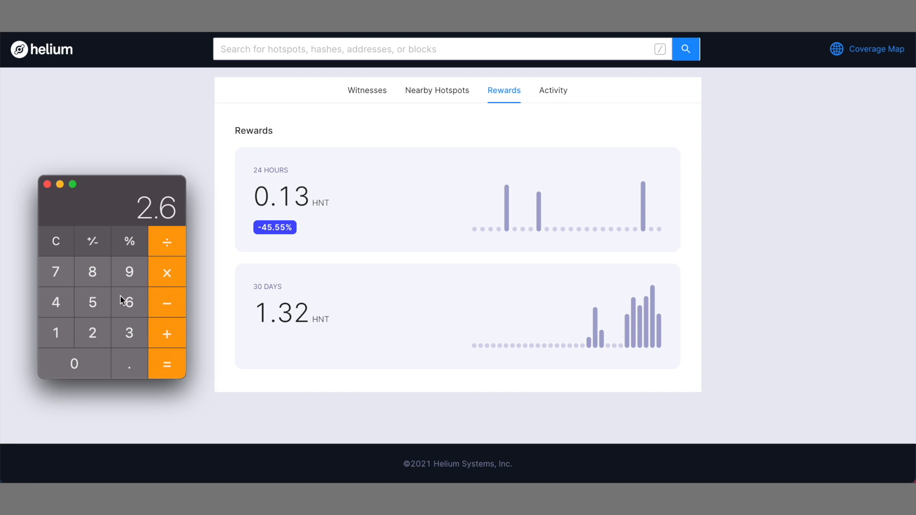
pyautogui.click(56, 332)
pyautogui.write('16.81')
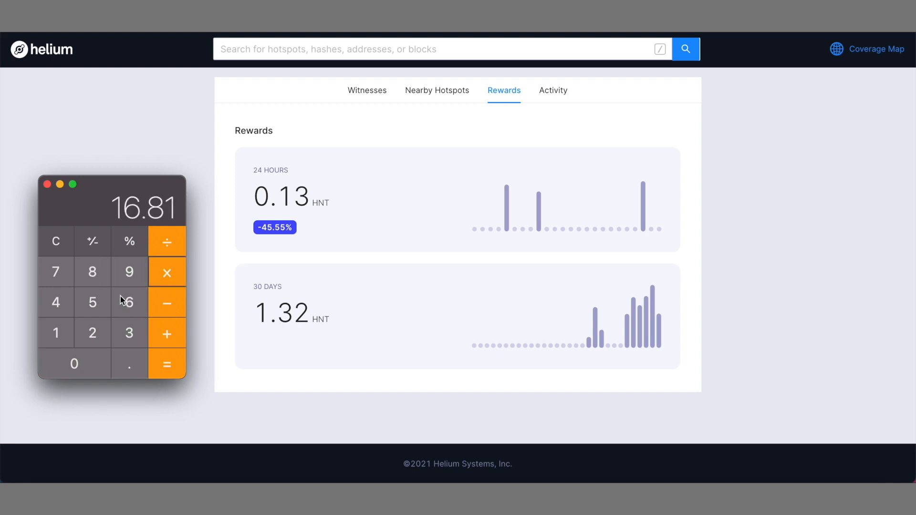
pyautogui.click(166, 363)
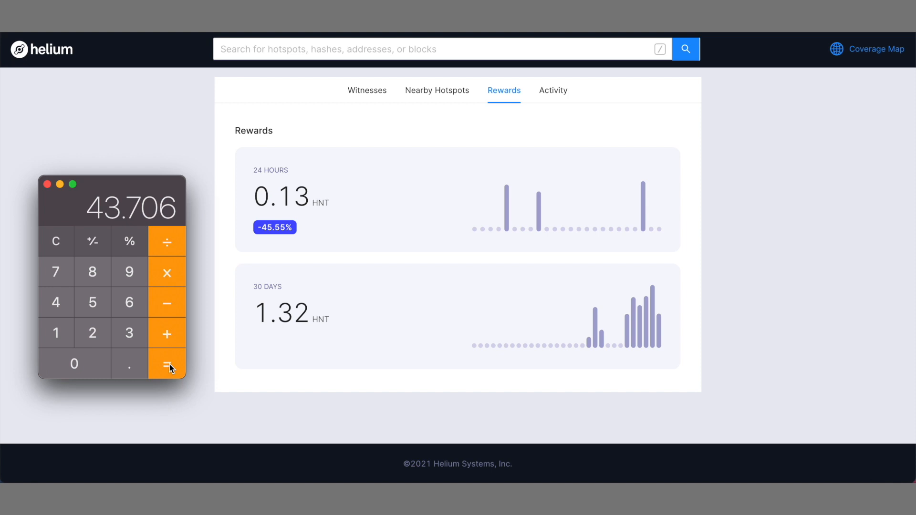
pyautogui.moveTo(144, 368)
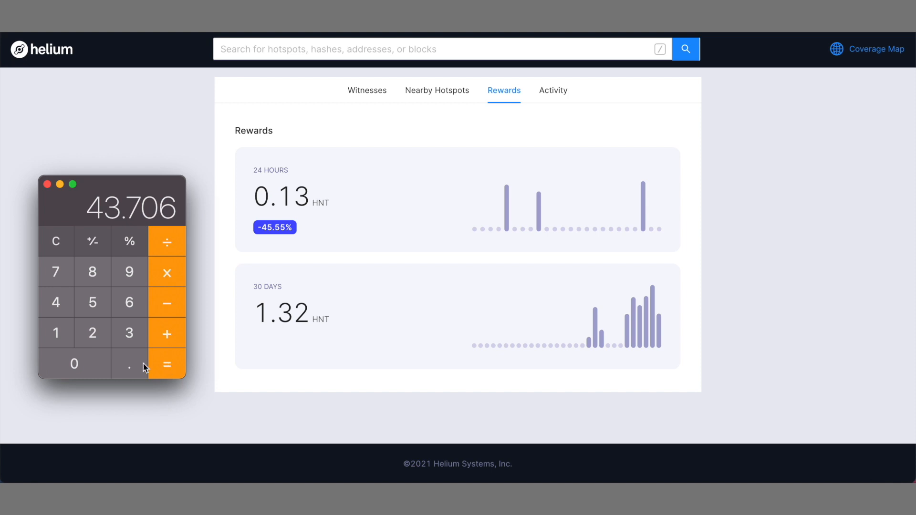
pyautogui.moveTo(154, 279)
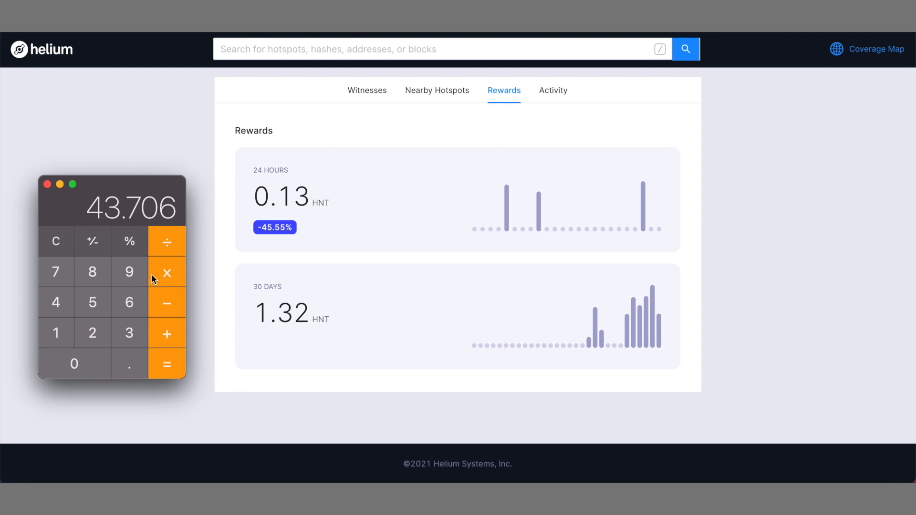
pyautogui.moveTo(156, 276)
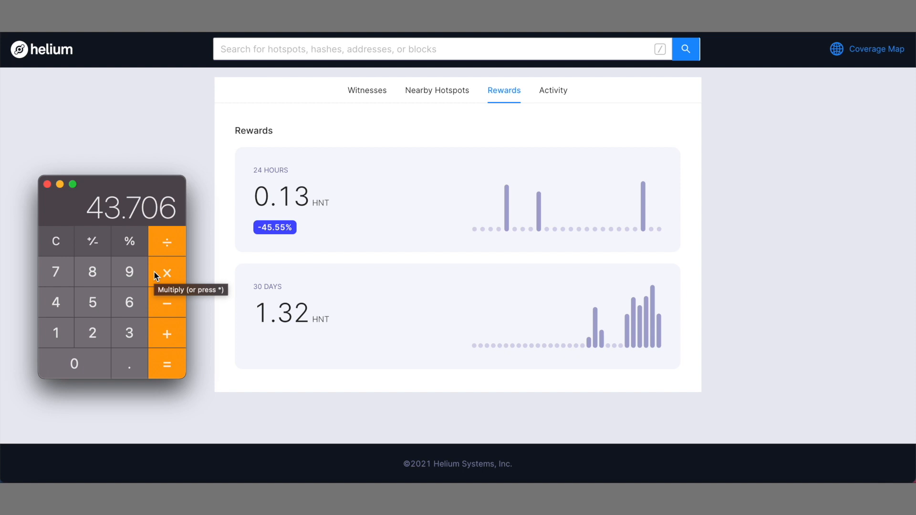
pyautogui.moveTo(570, 66)
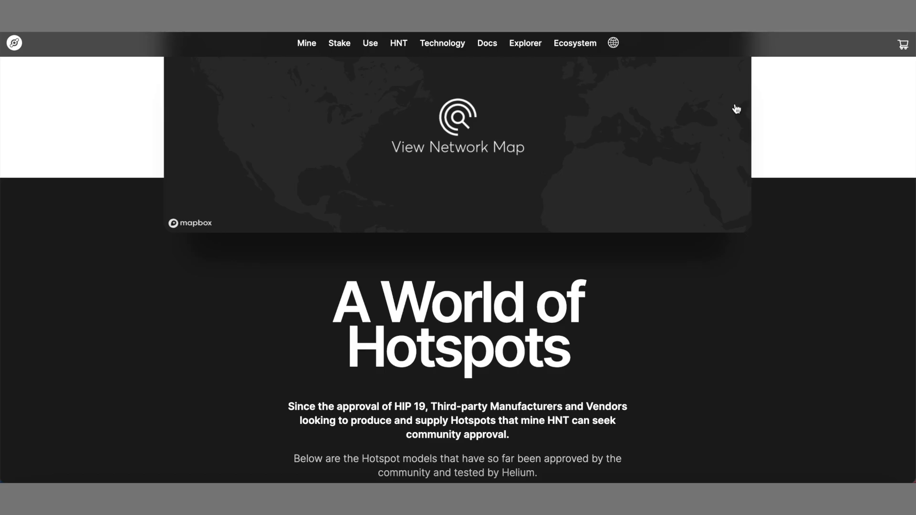
# - Scroll the Mine page to the approved miner cards from Nebra, Bobcat, RAKwireless and SyncroB.it
pyautogui.scroll(-3)
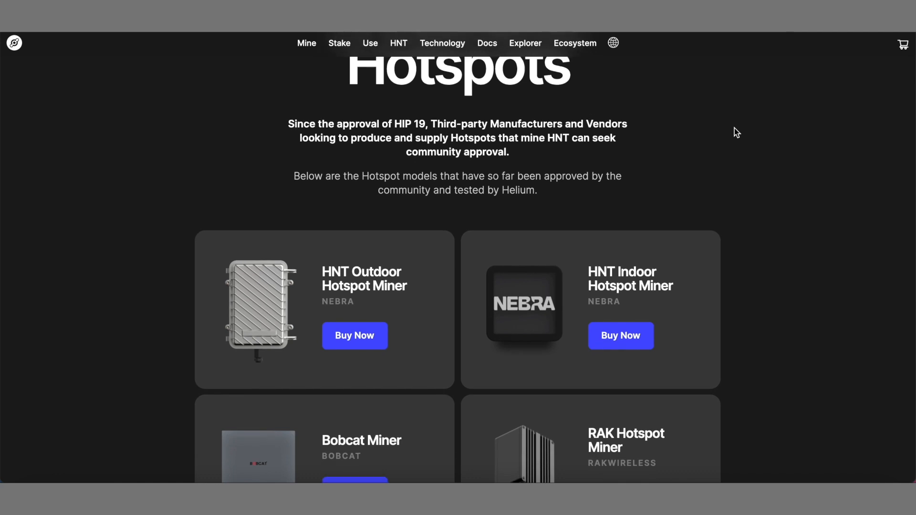
pyautogui.scroll(-3)
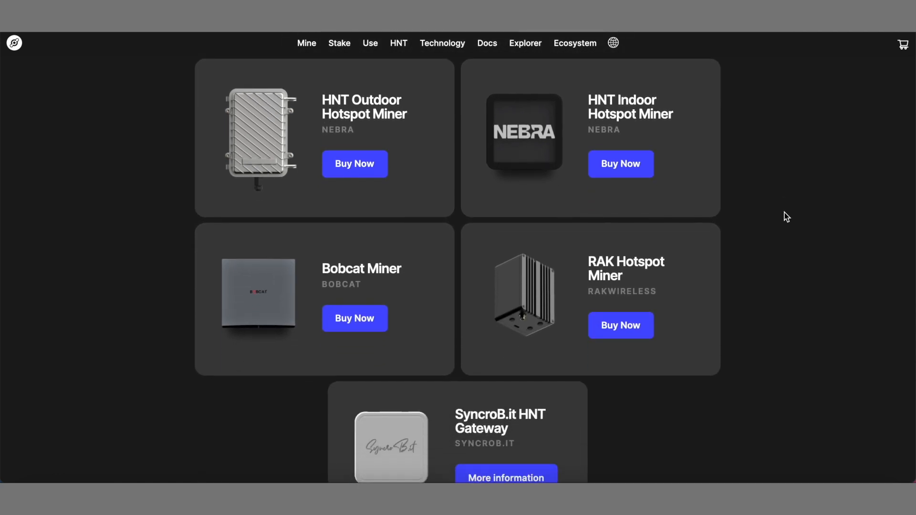
pyautogui.scroll(-3)
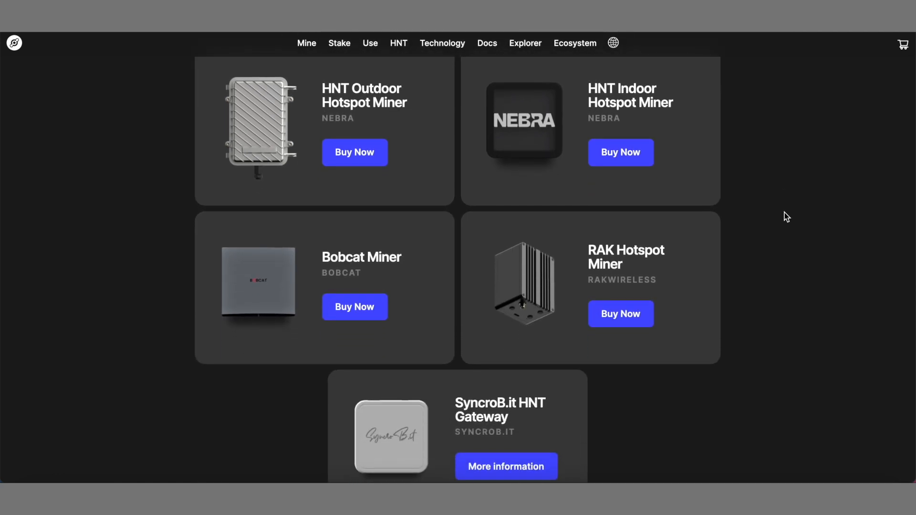
pyautogui.moveTo(357, 132)
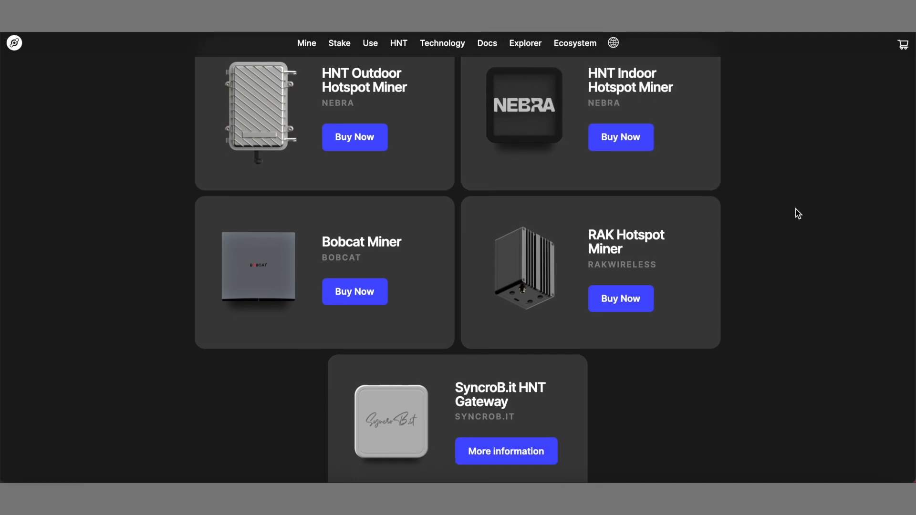
pyautogui.moveTo(561, 322)
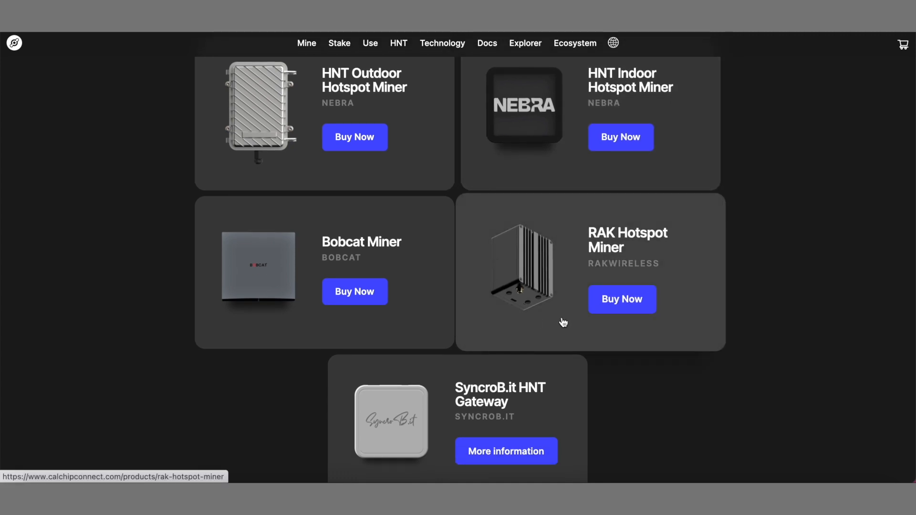
pyautogui.moveTo(345, 308)
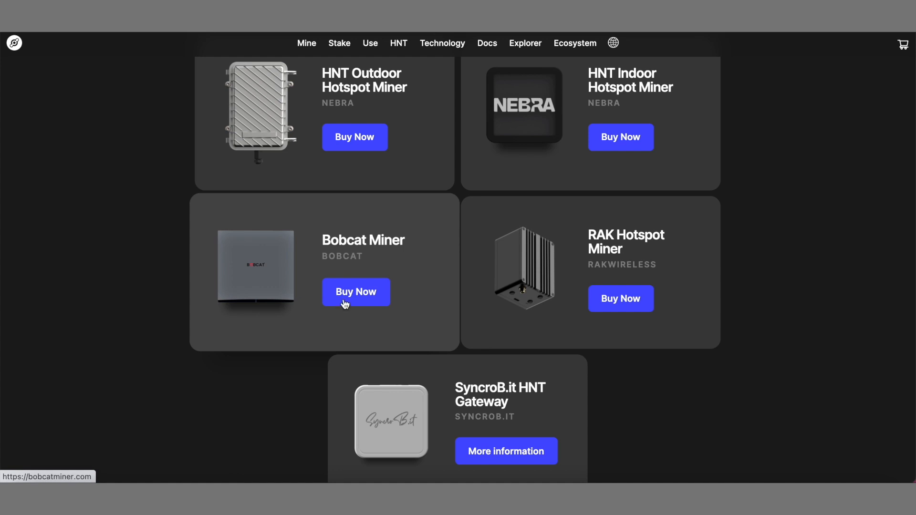
pyautogui.moveTo(766, 380)
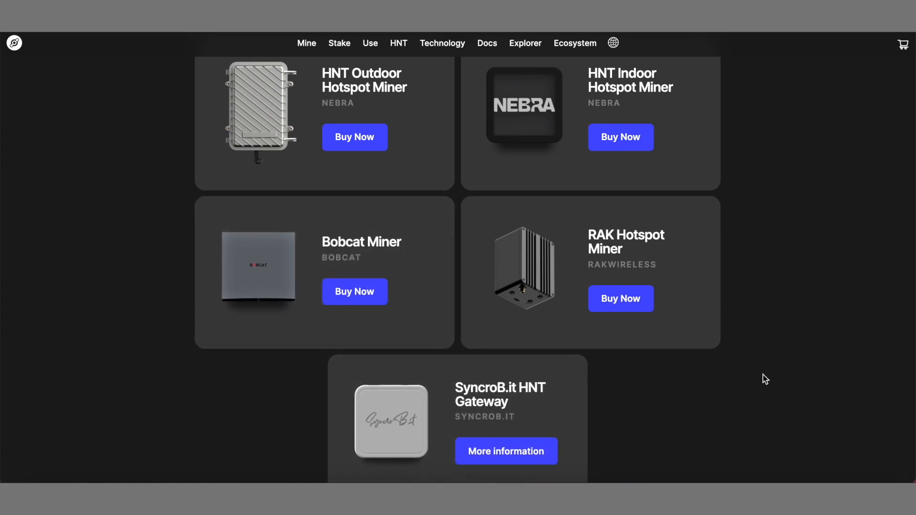
pyautogui.moveTo(811, 353)
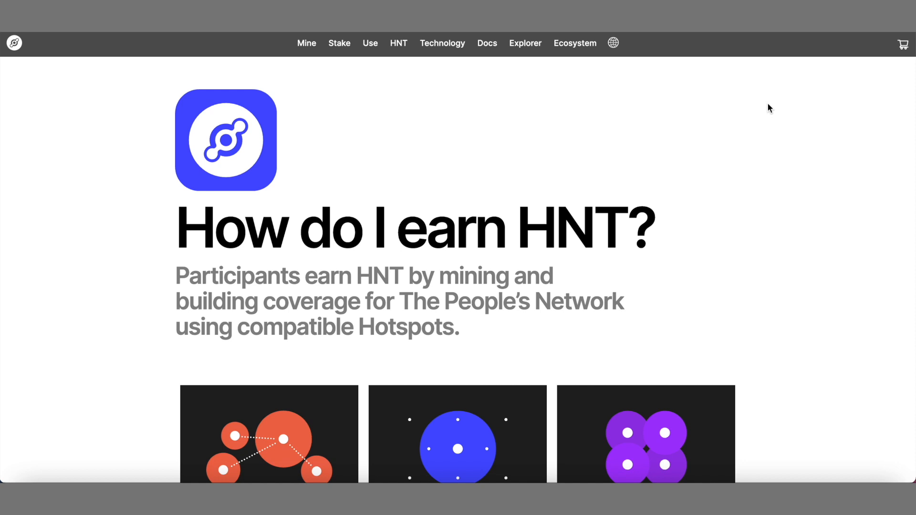
pyautogui.moveTo(785, 170)
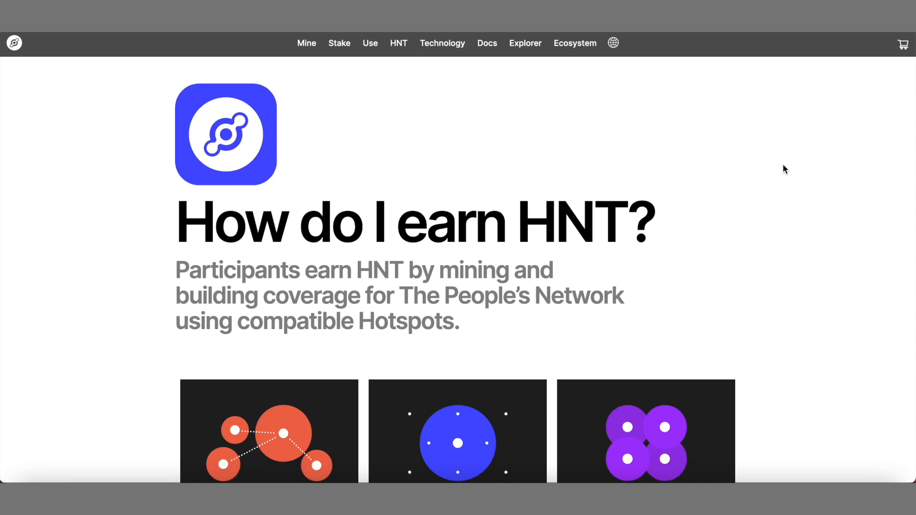
# - Read down the 'How do I earn HNT?' earning cards to 'The Value of HNT' section on Data Credits
pyautogui.scroll(-3)
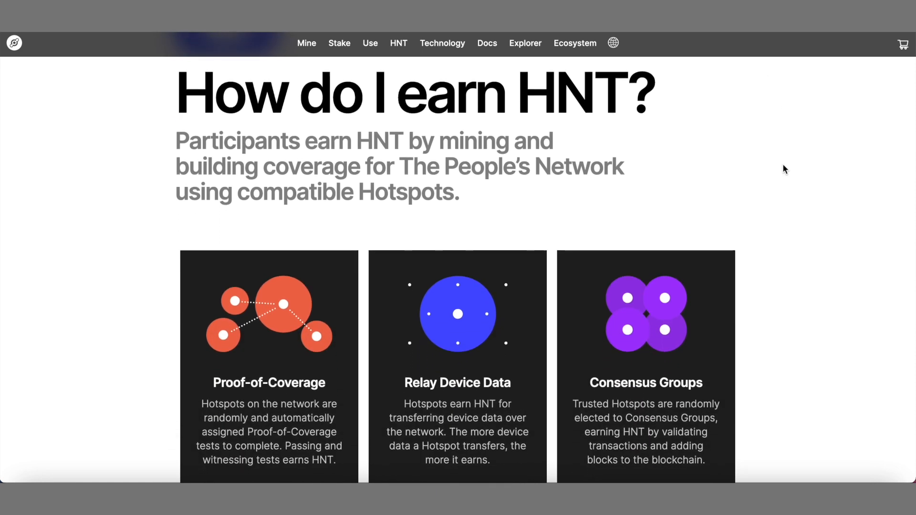
pyautogui.scroll(-3)
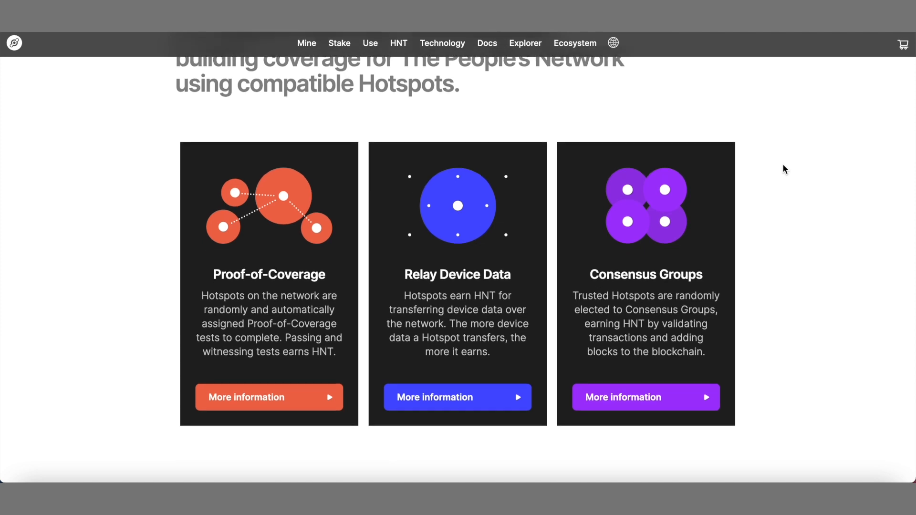
pyautogui.scroll(-3)
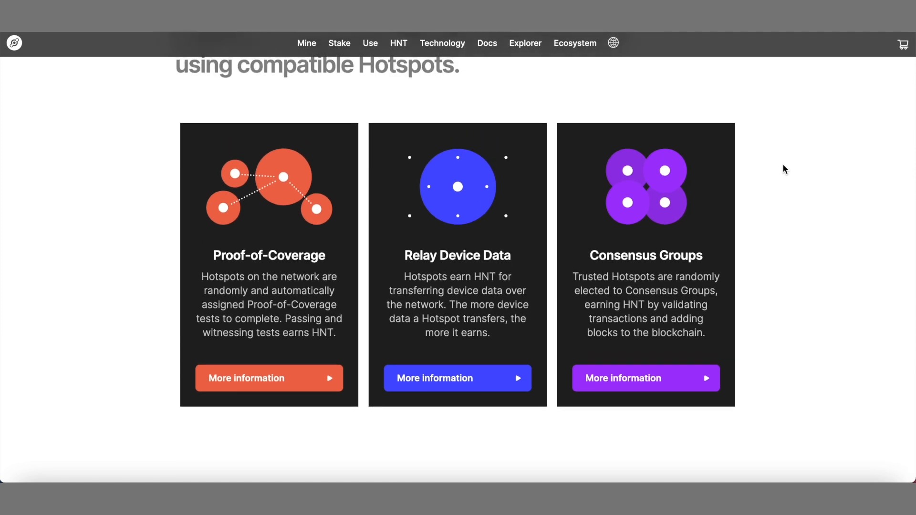
pyautogui.scroll(-3)
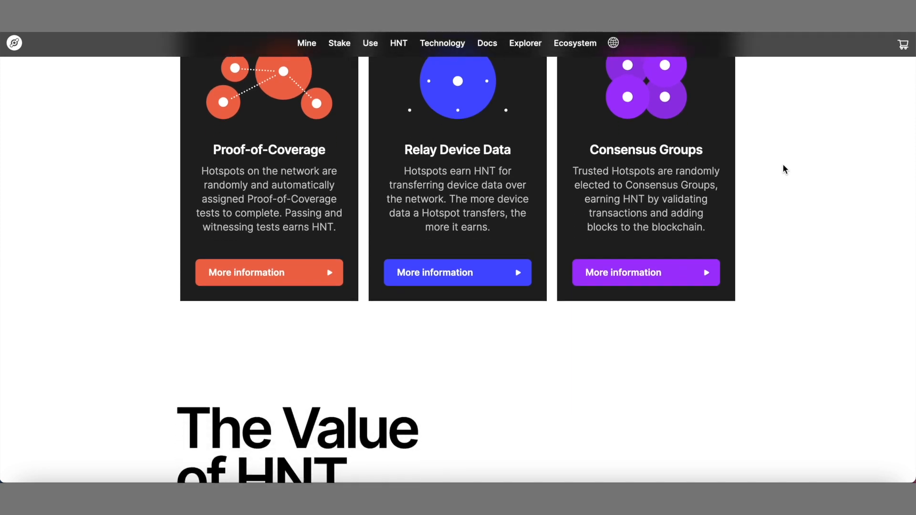
pyautogui.scroll(-3)
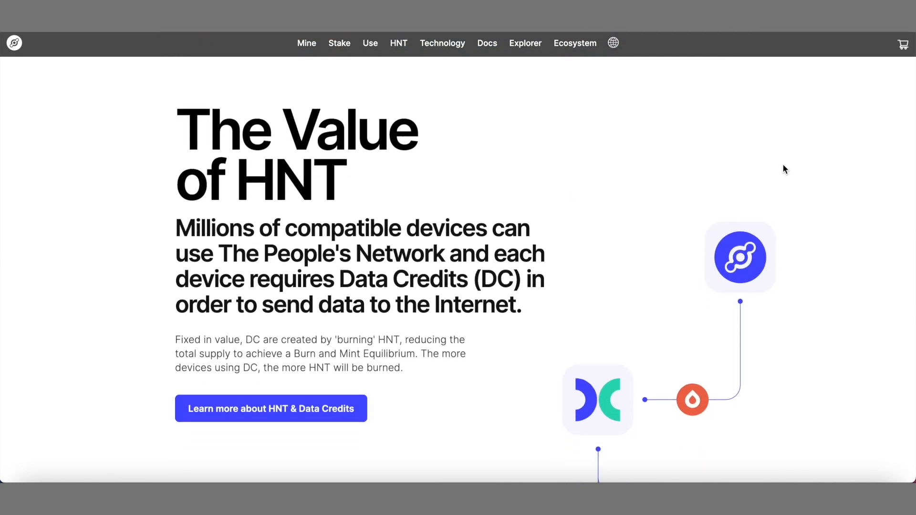
pyautogui.scroll(-3)
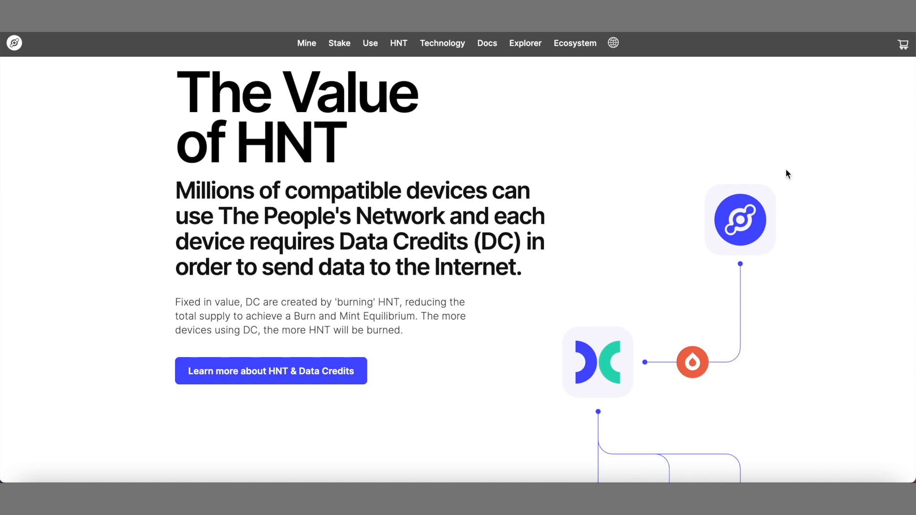
pyautogui.scroll(-3)
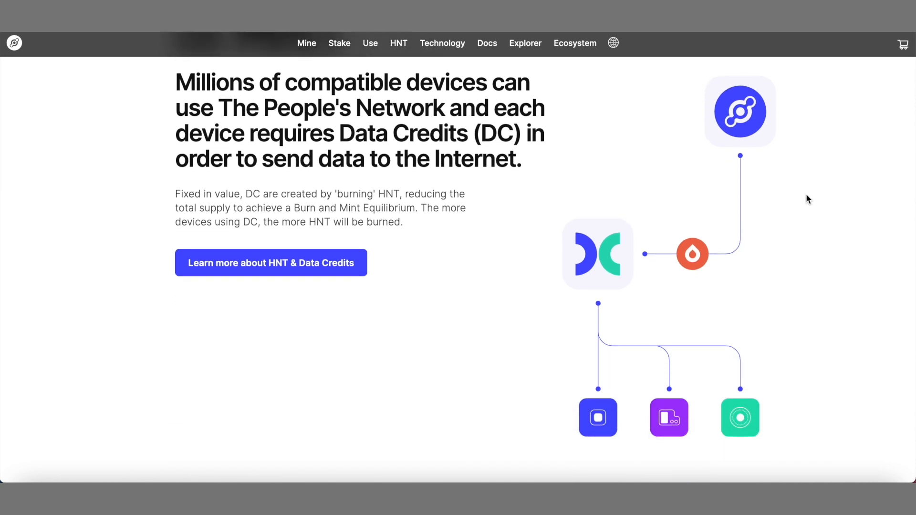
pyautogui.scroll(-3)
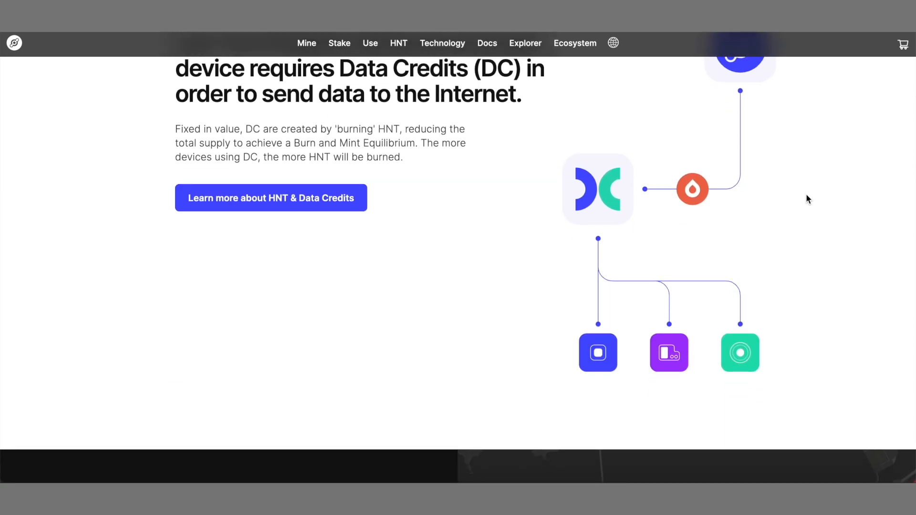